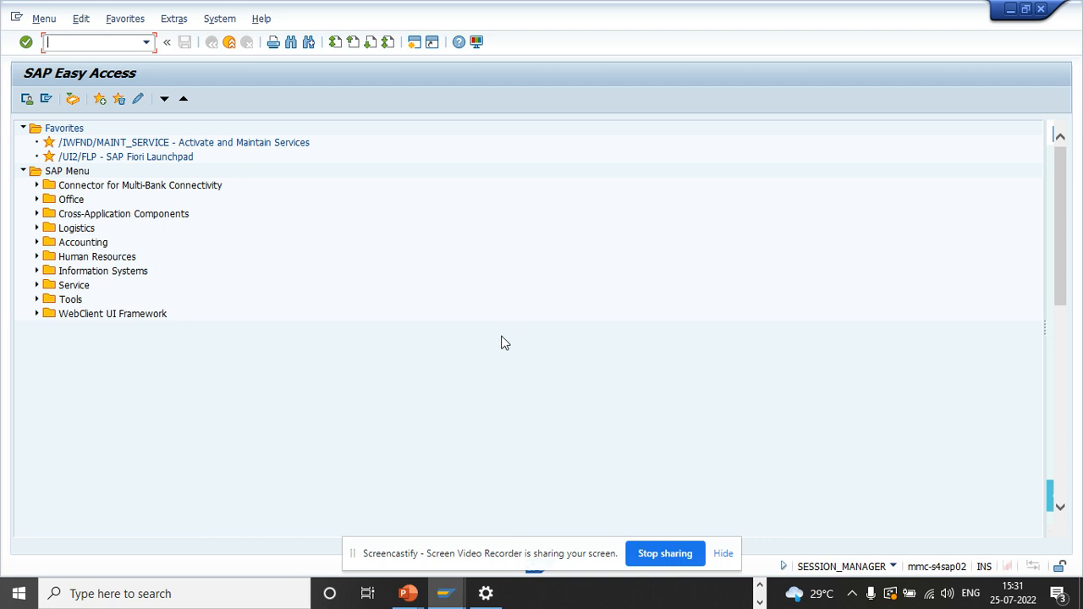
- Start transaction FAGLL03H, the G/L Account Line Item Browser, from Easy Access
text(fagll03)
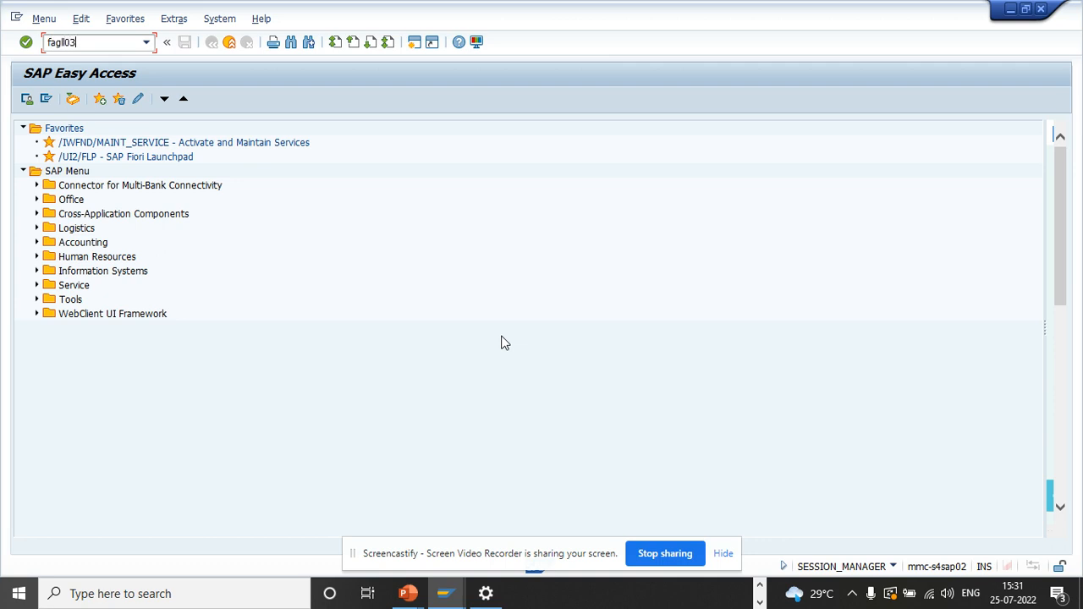
key(Enter)
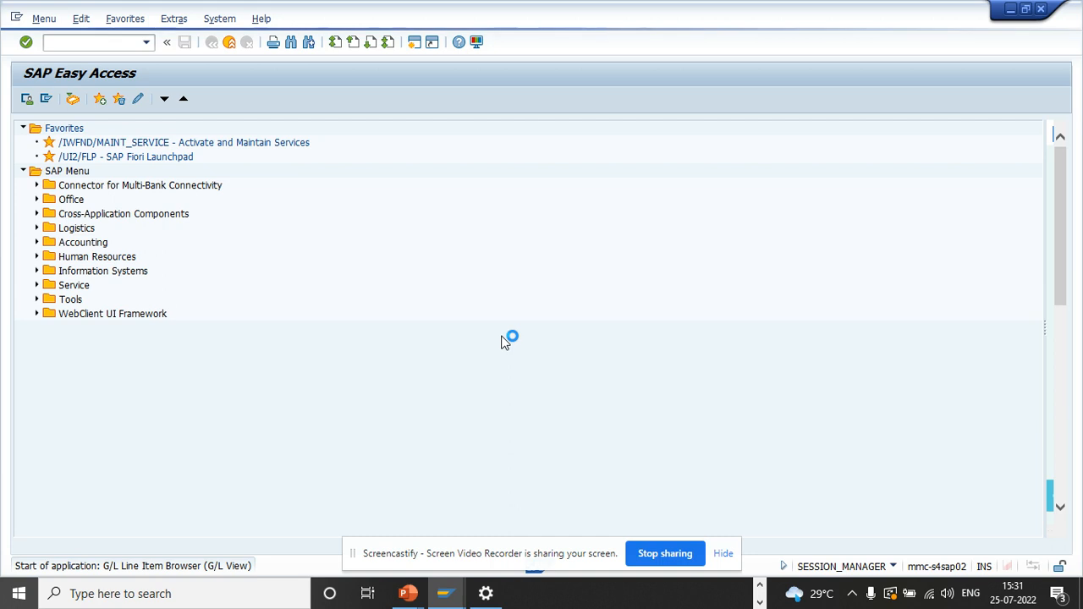
mouse_move(423, 403)
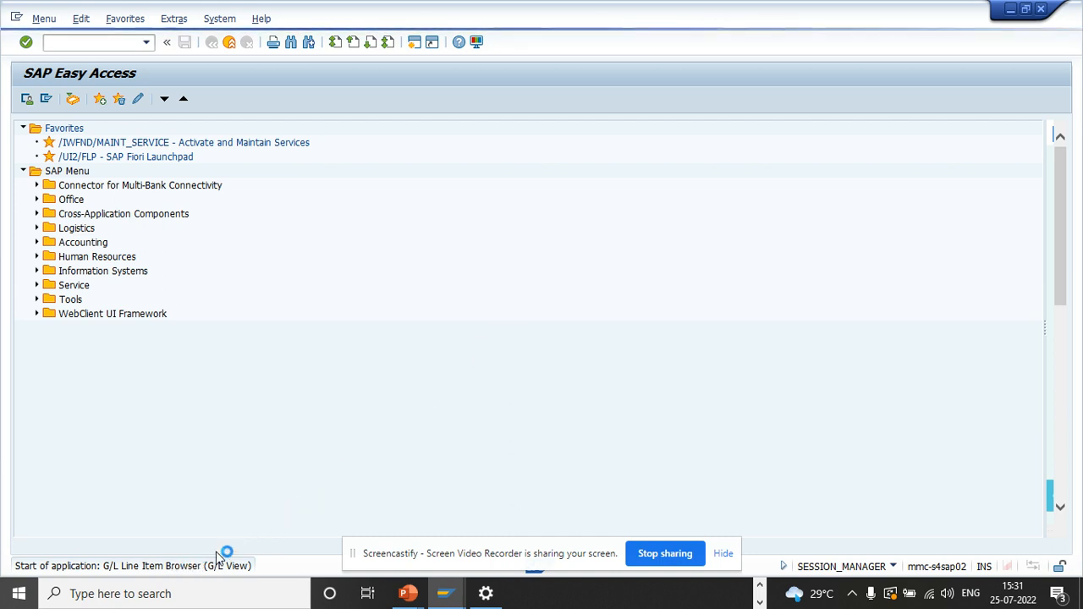
mouse_move(325, 416)
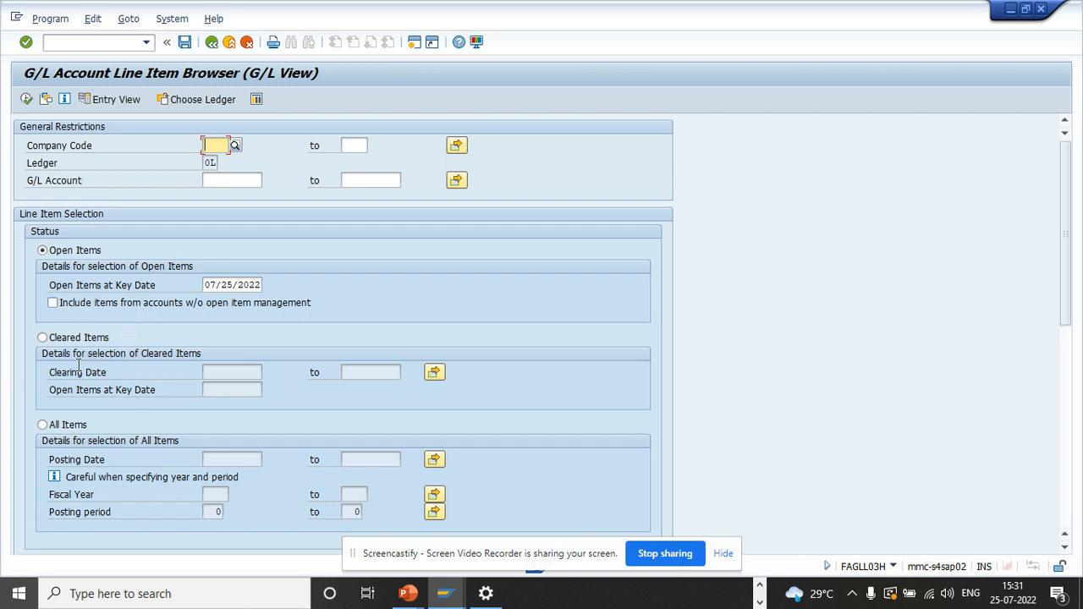
mouse_move(74, 426)
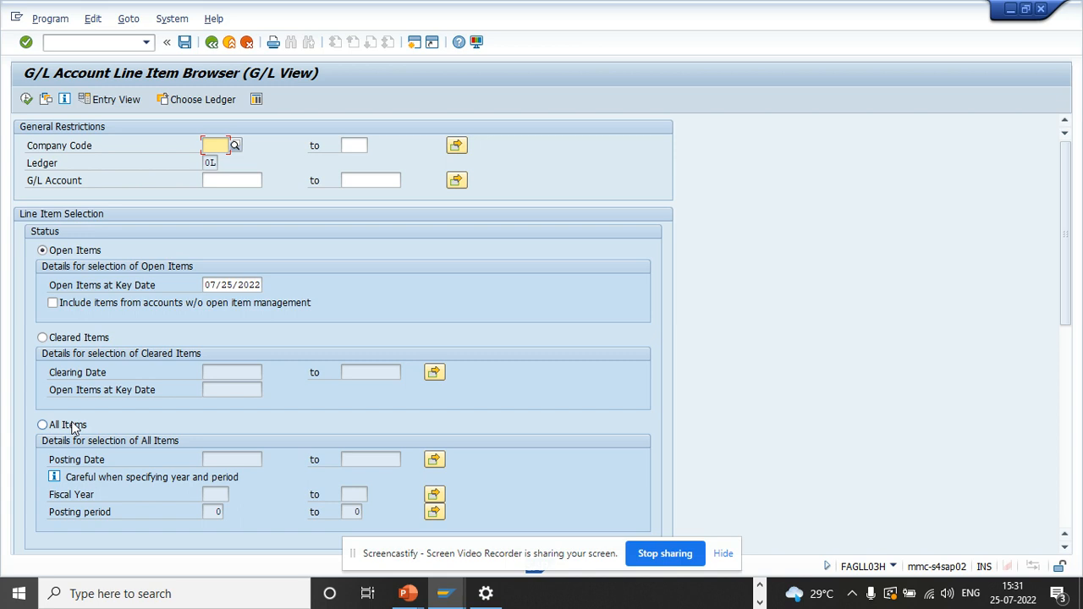
mouse_move(853, 379)
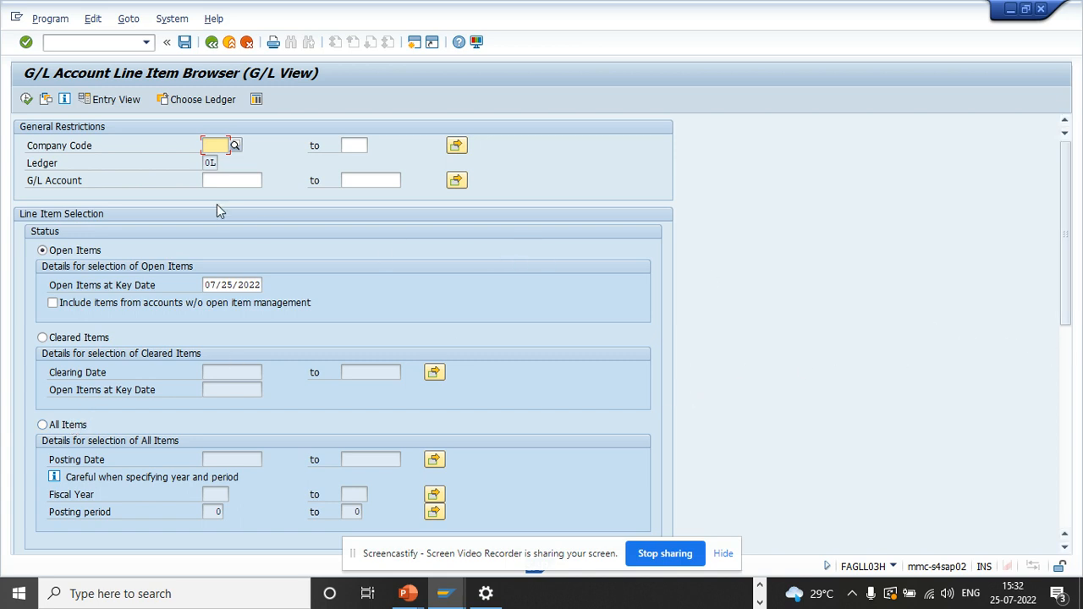
- Enter company code 1710 and move down to the Selection Conditions section
click(217, 146)
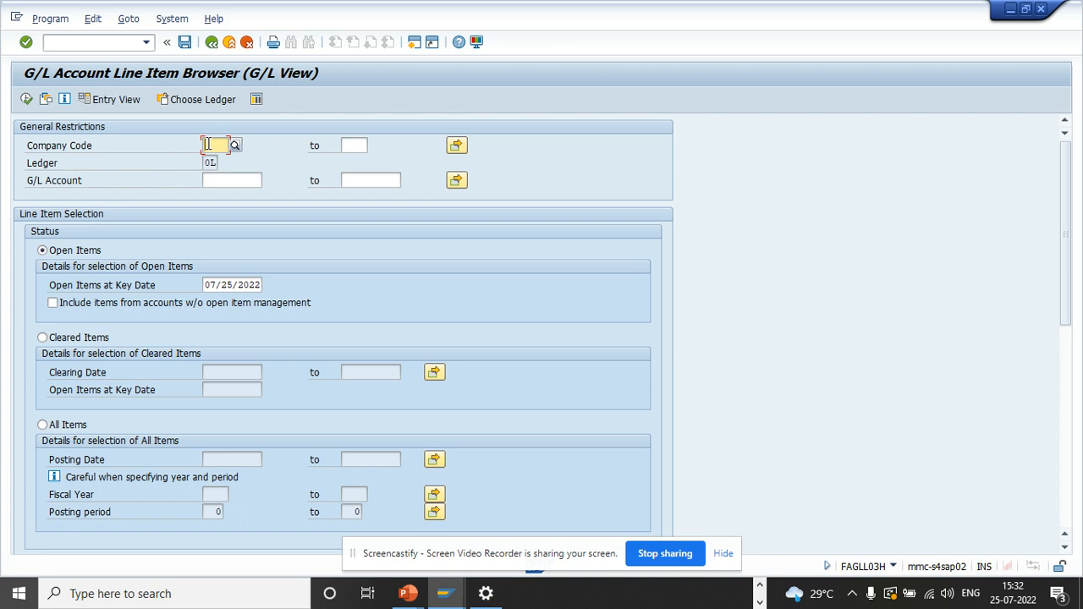
text(1710)
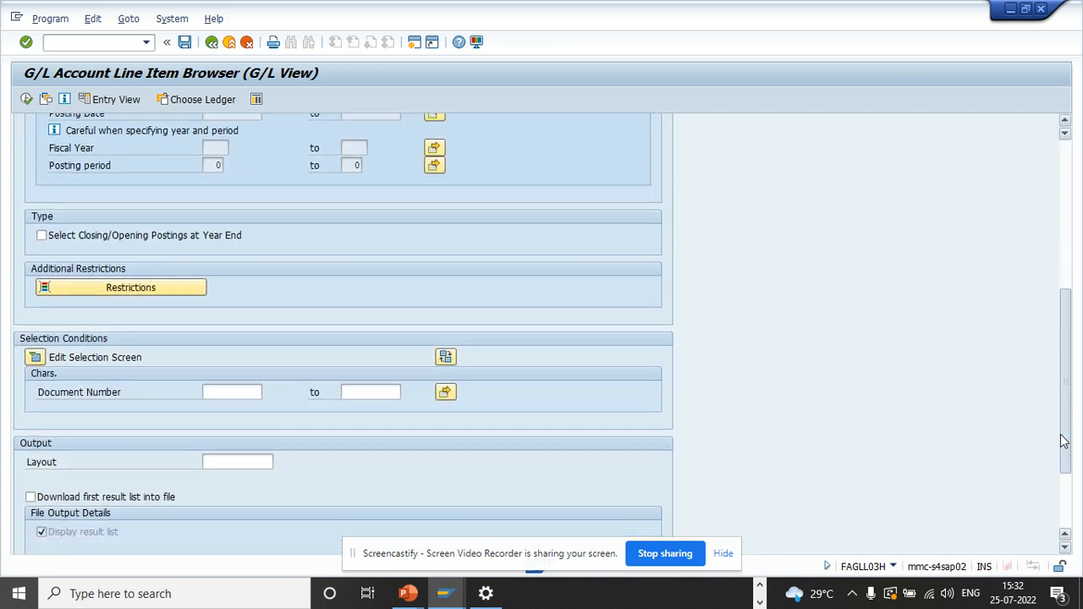
scroll(down, 3)
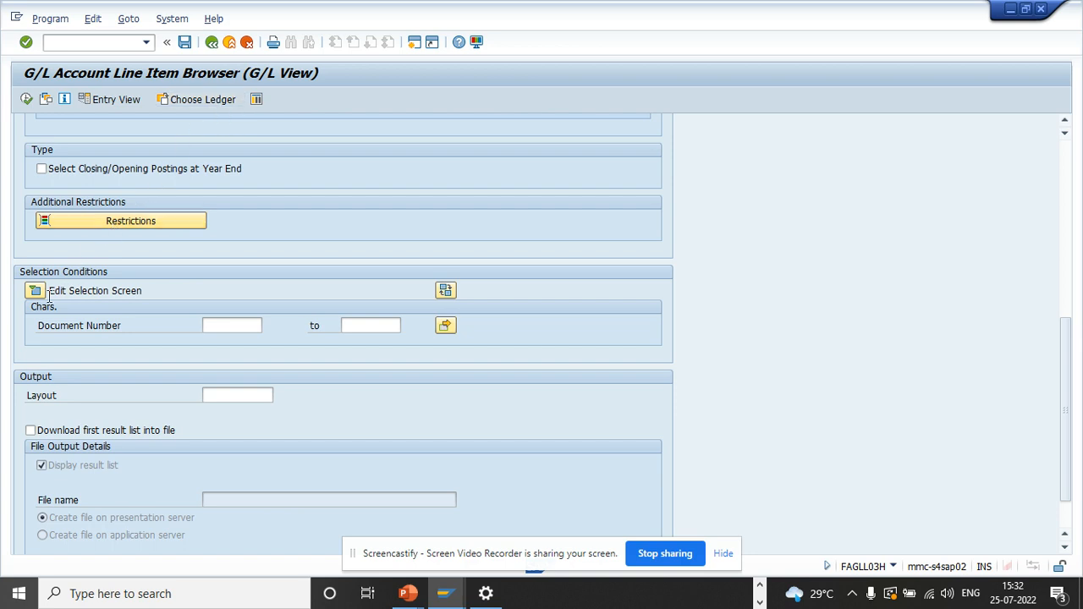
- Edit the selection screen, search fields for 'post' and add Posting Date
click(34, 285)
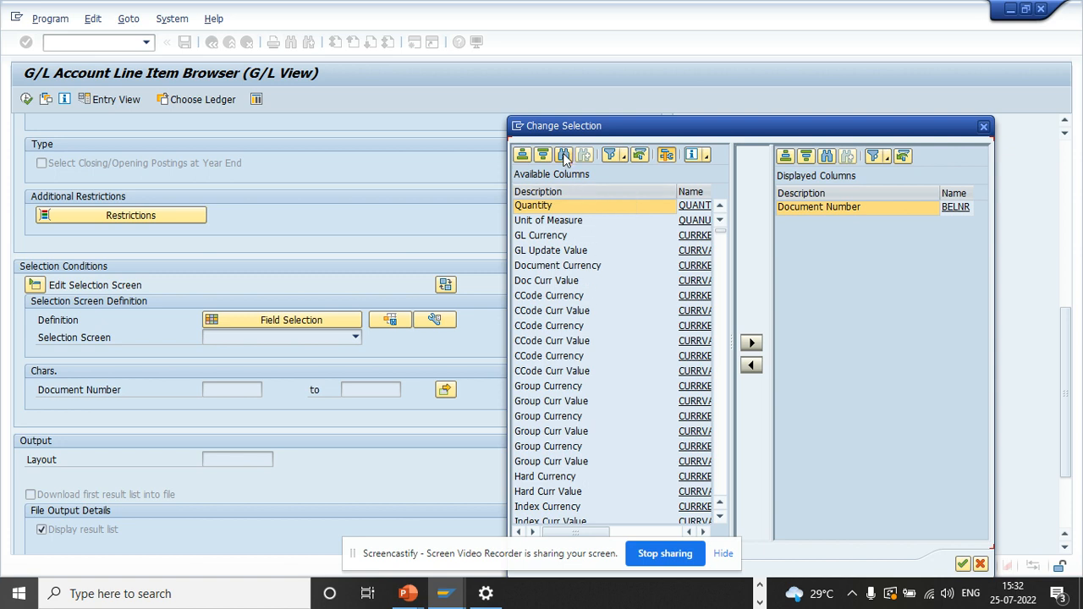
click(564, 156)
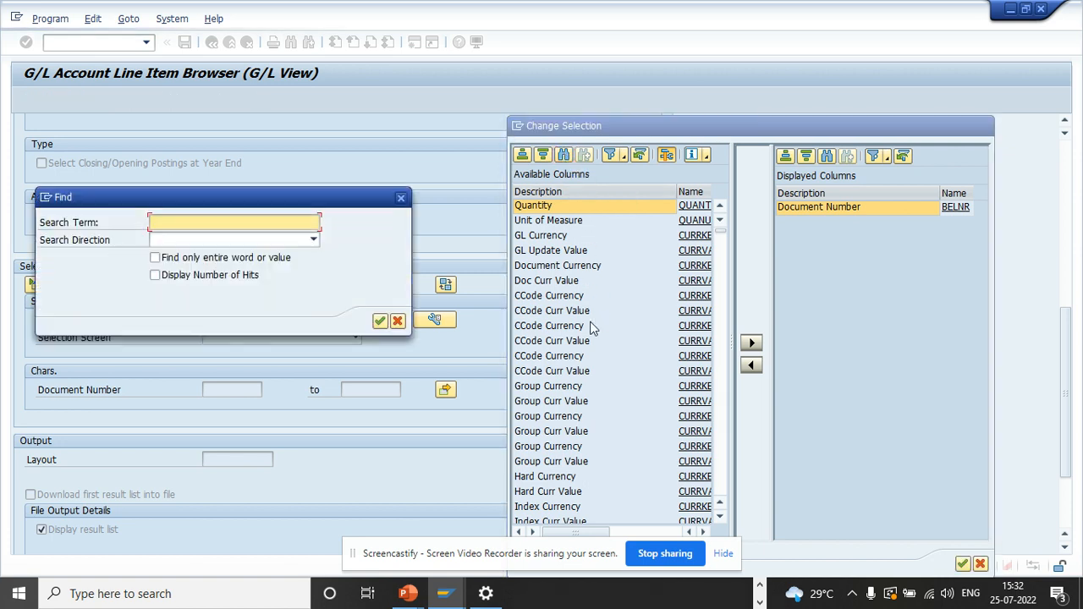
text(posting)
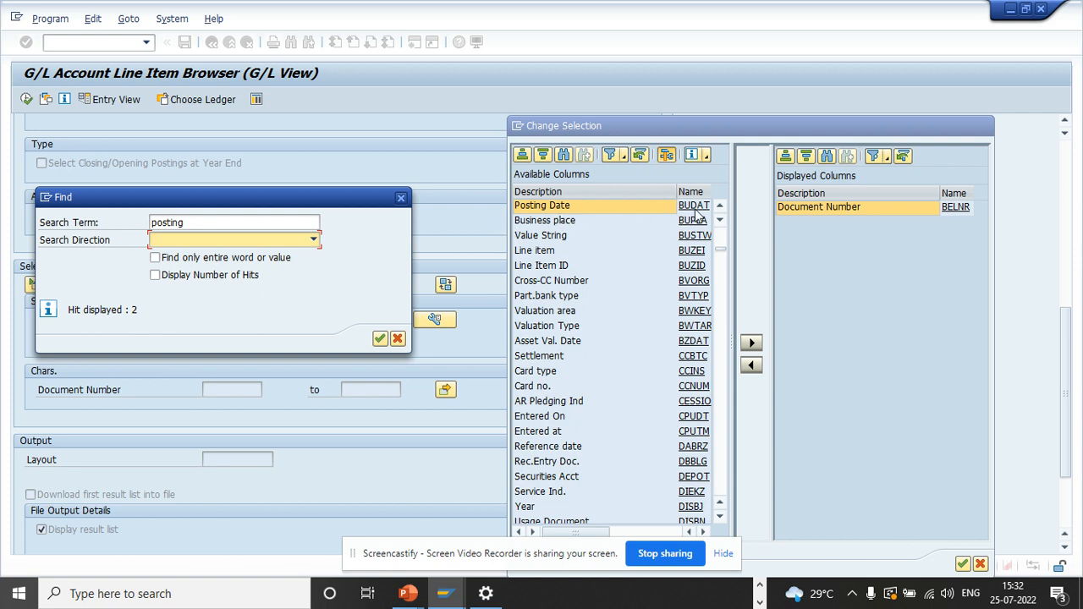
mouse_move(696, 216)
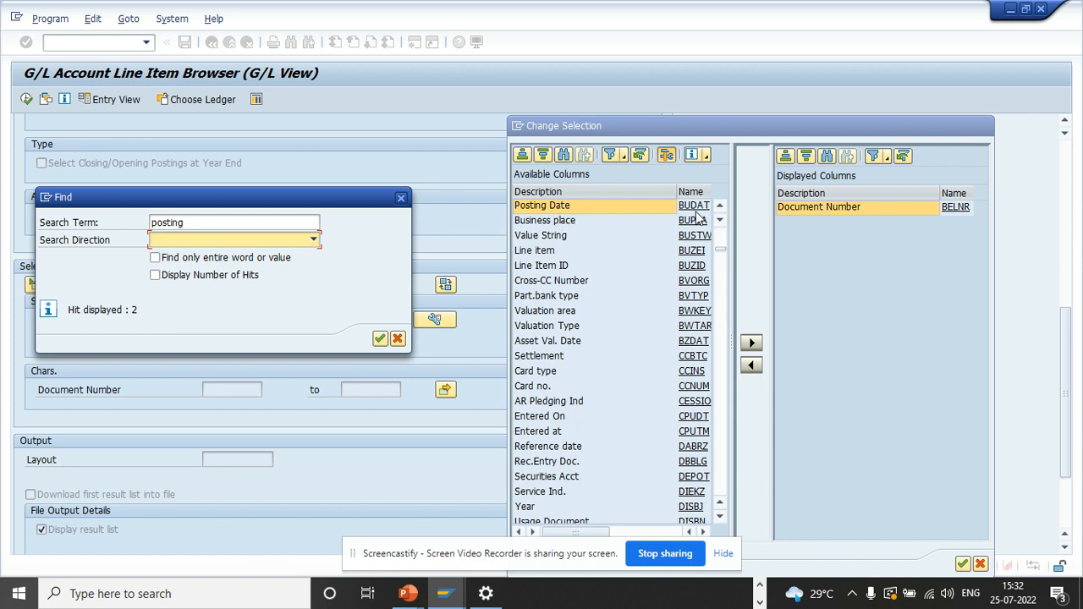
mouse_move(410, 341)
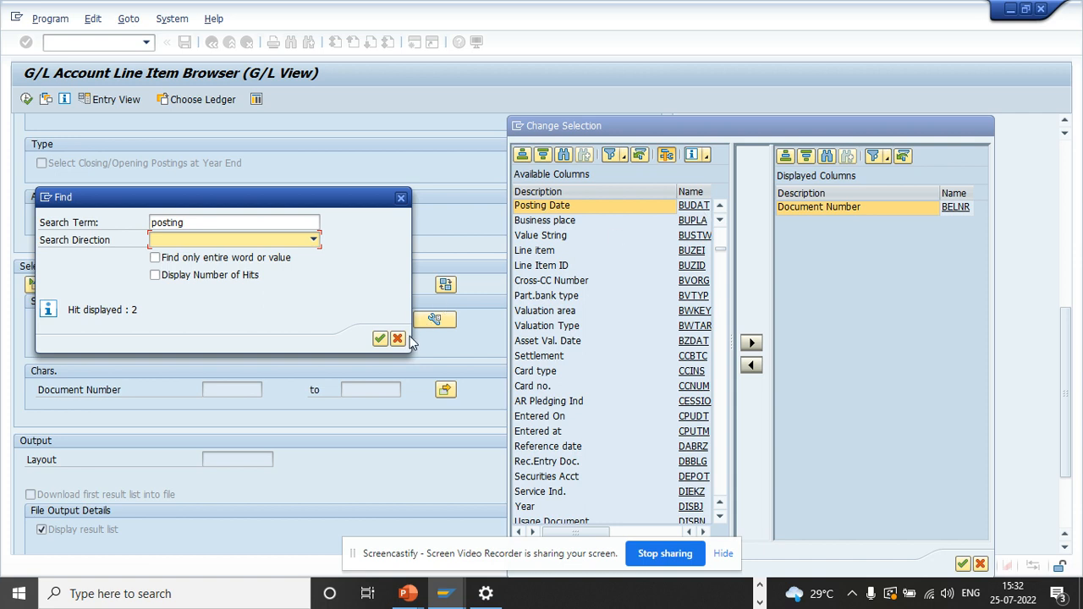
mouse_move(398, 338)
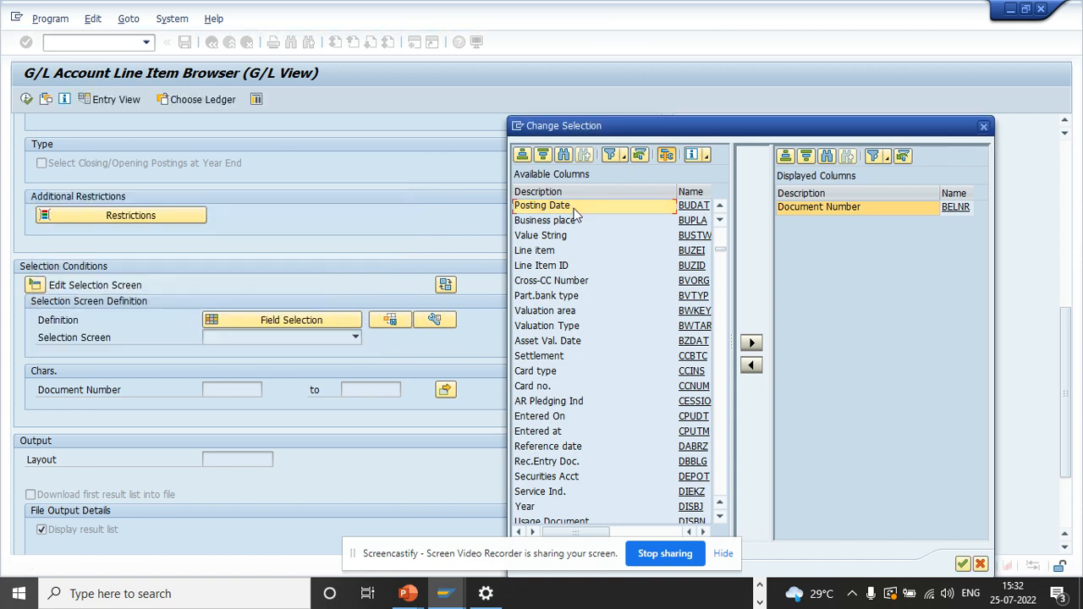
click(542, 206)
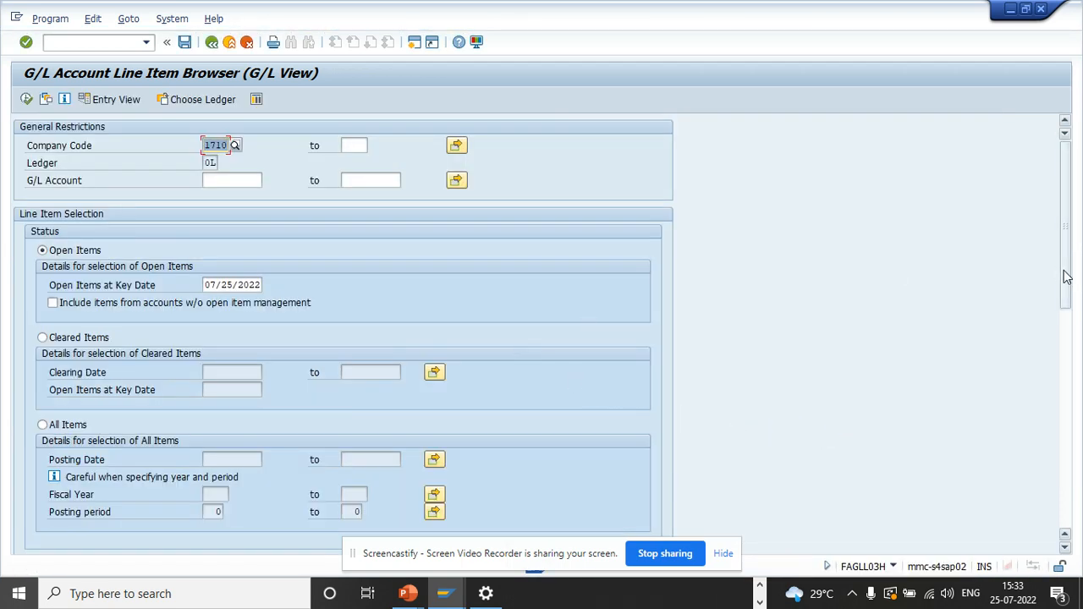
- Save the selection screen as ZTEST with description test and go back to Easy Access
scroll(down, 3)
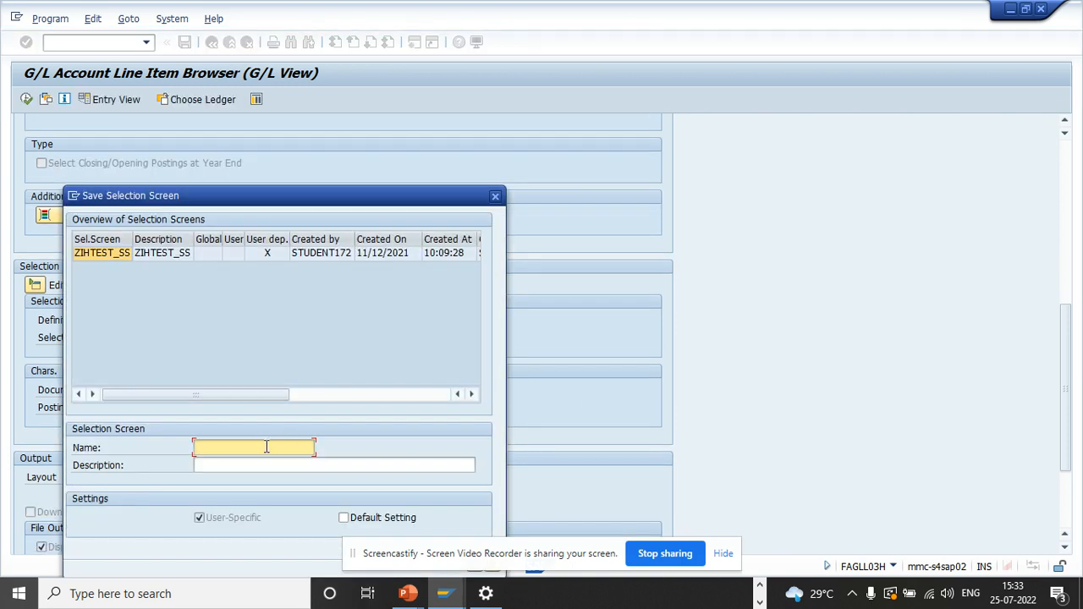
text(z)
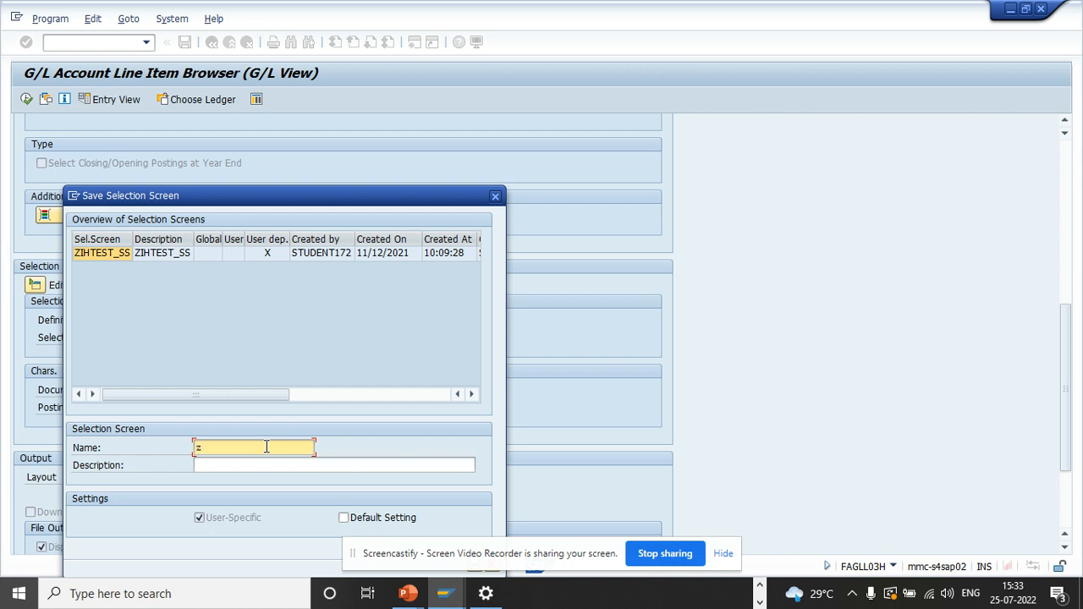
text(te)
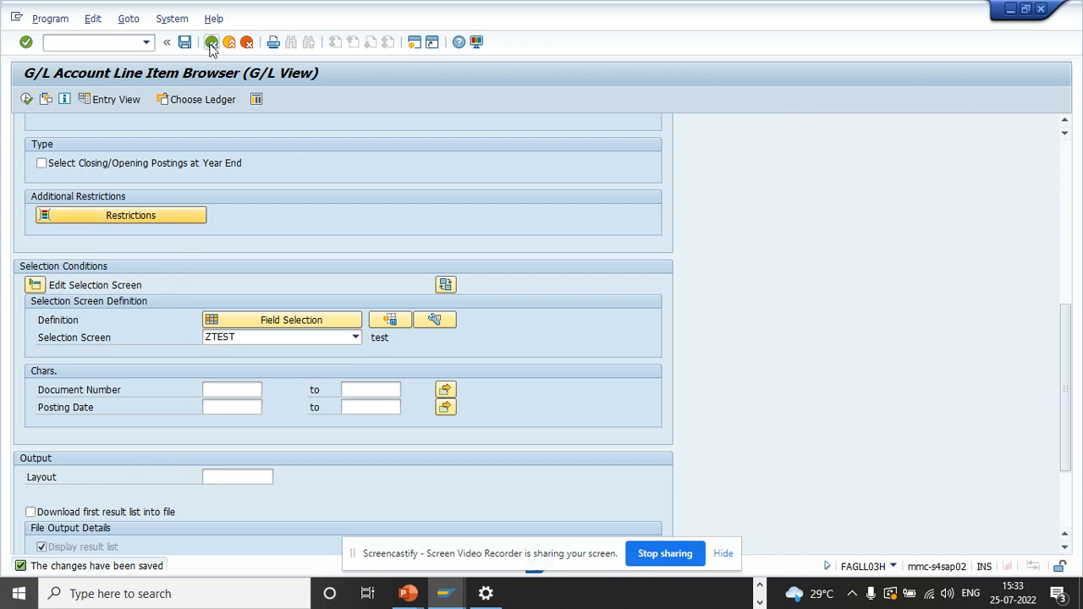
click(209, 42)
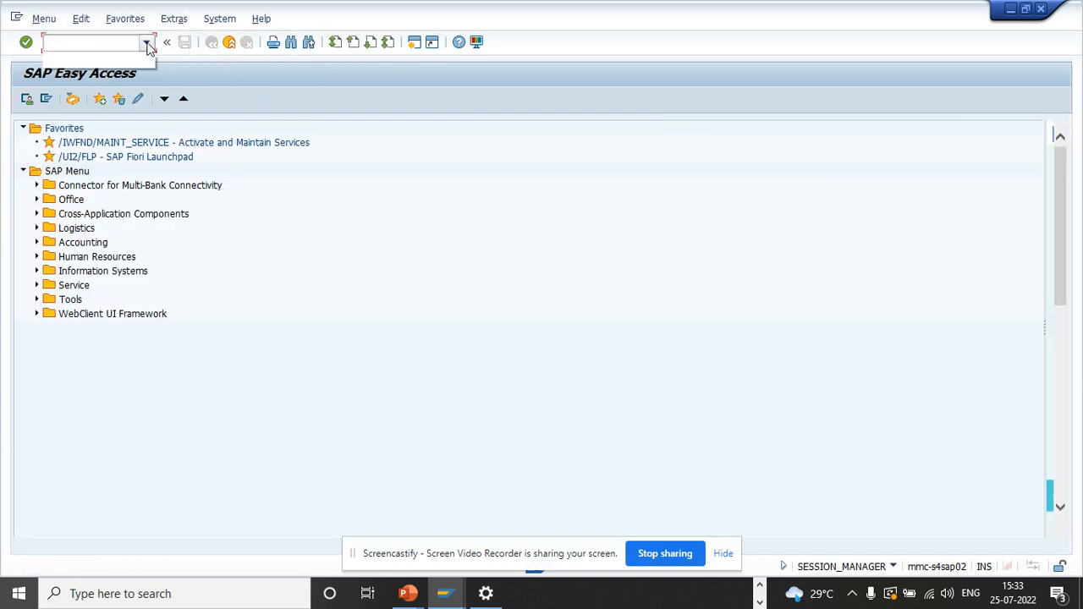
- Relaunch FAGLL03H from the command field history
click(145, 43)
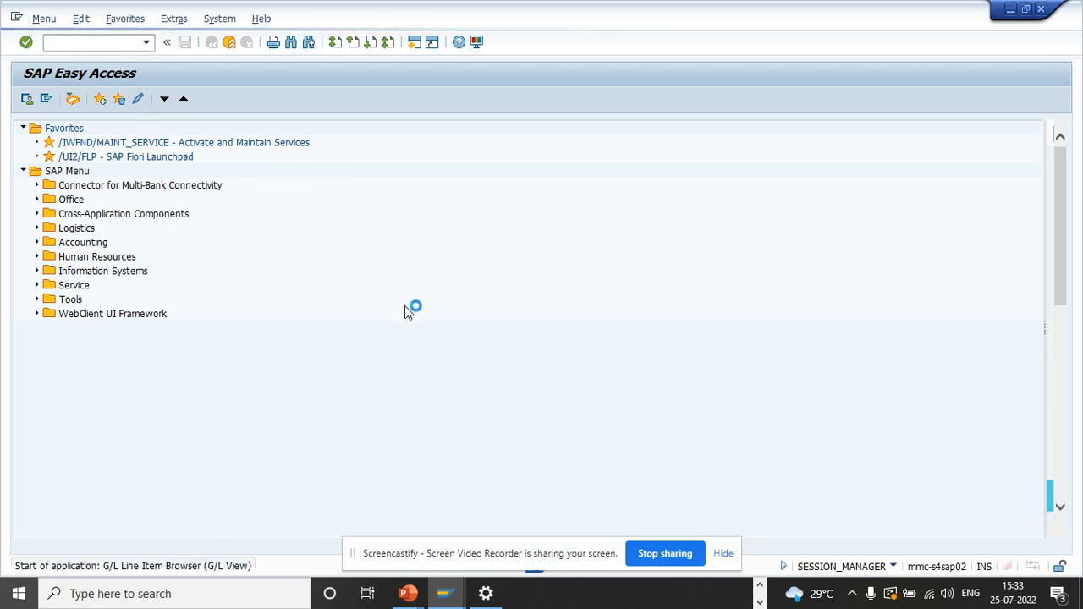
mouse_move(728, 381)
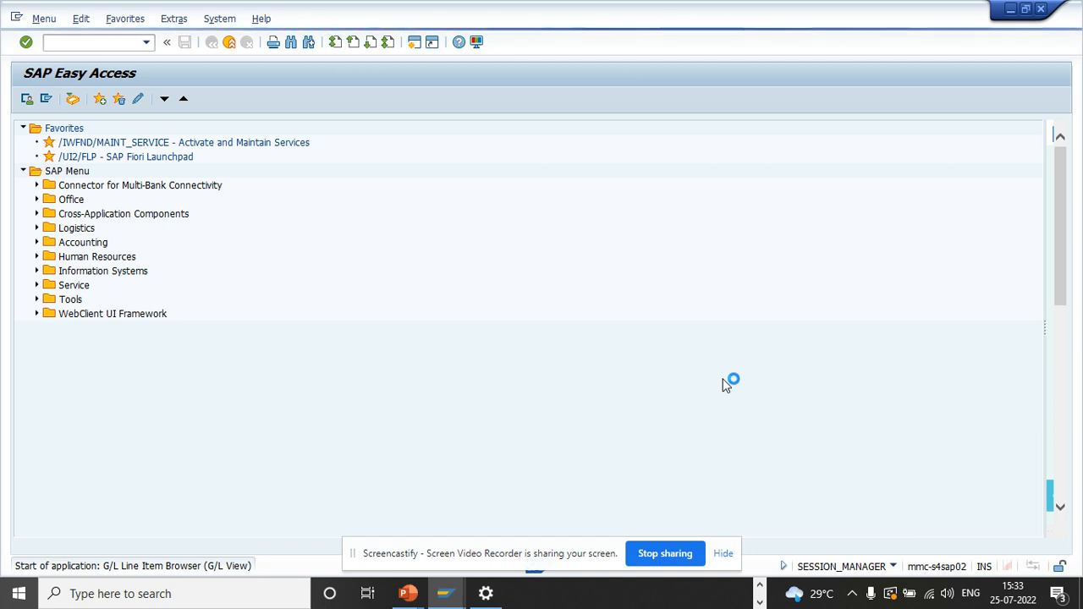
mouse_move(792, 398)
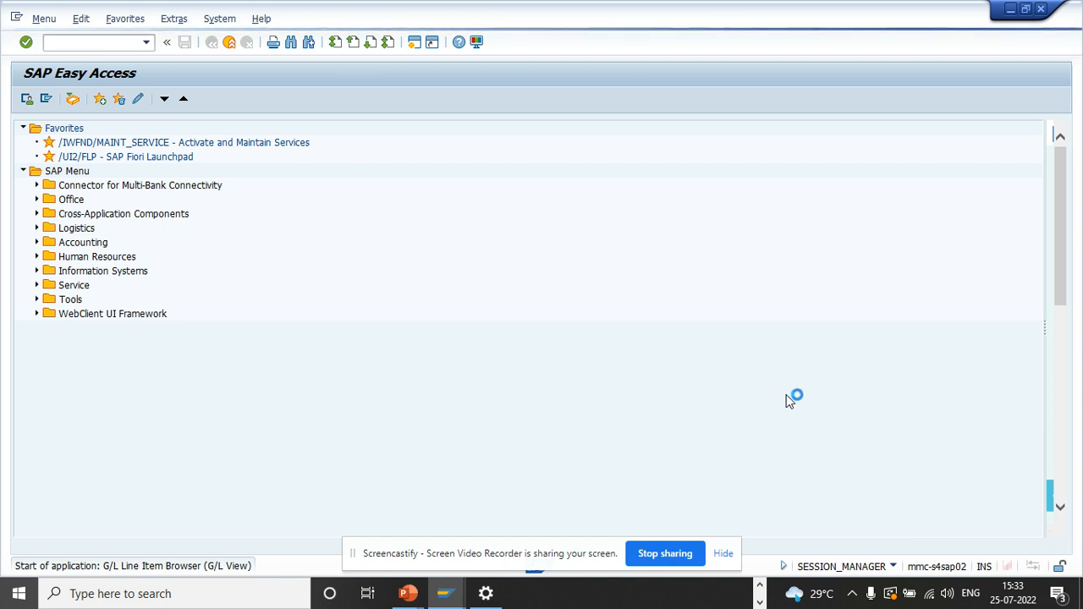
mouse_move(280, 277)
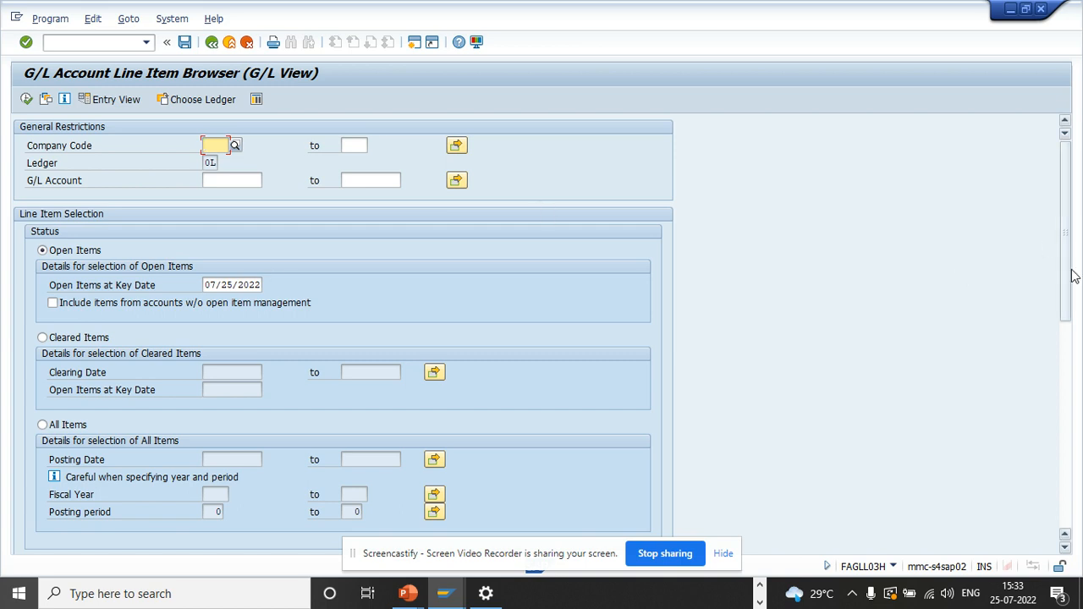
- Tick 'Download first result list into file' under Output, getting the file-name prompt
scroll(down, 3)
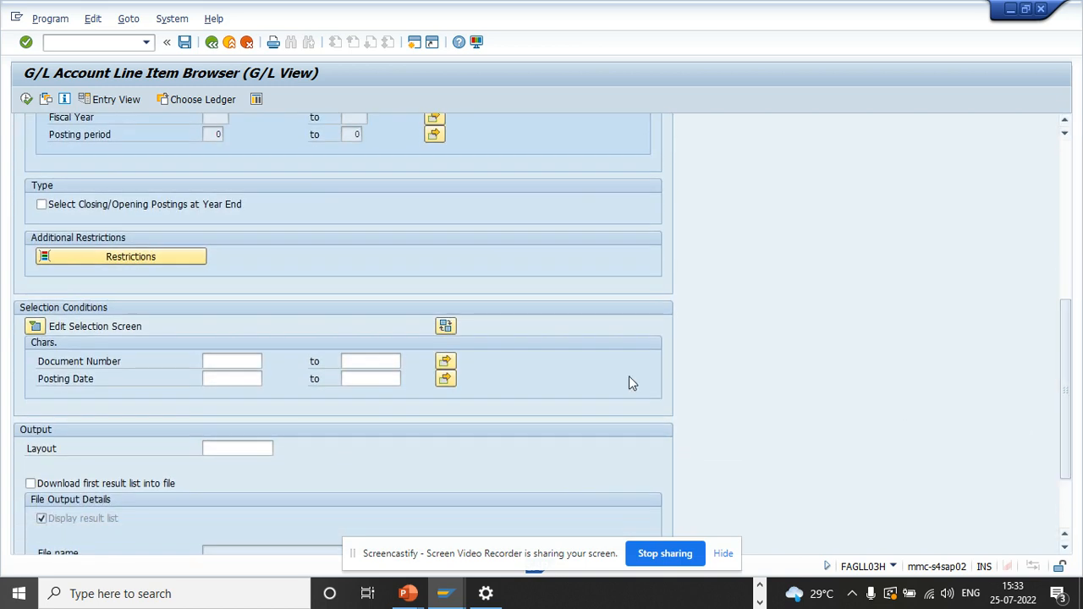
mouse_move(1070, 369)
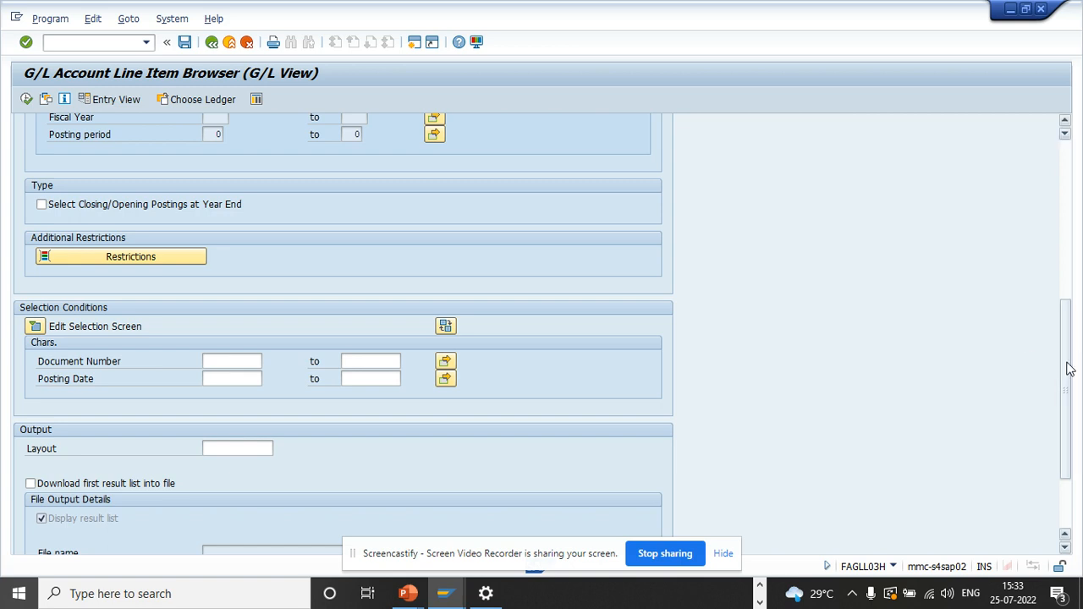
scroll(down, 3)
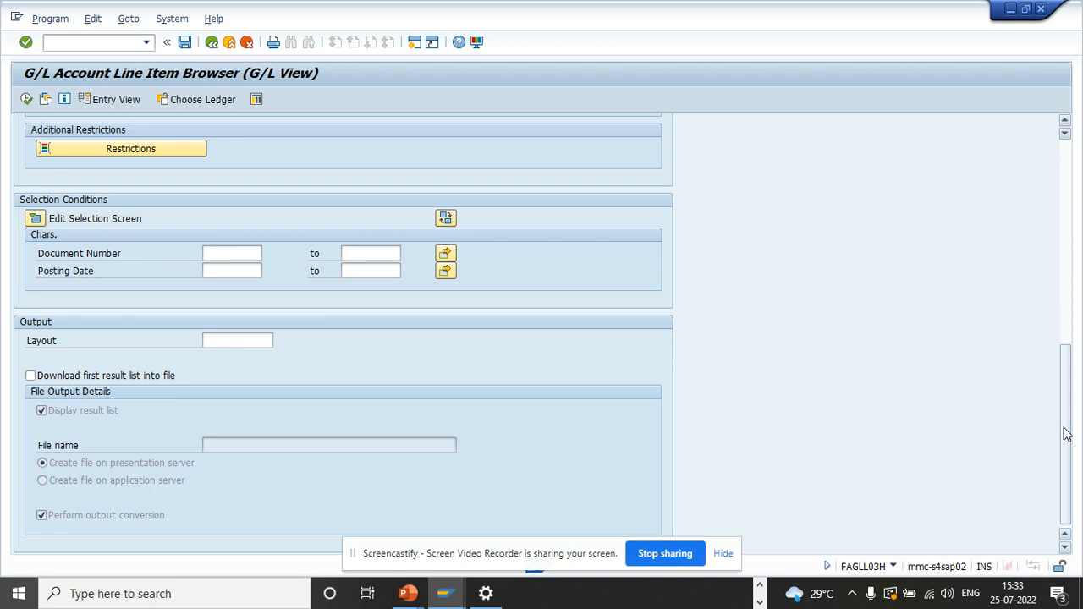
mouse_move(156, 413)
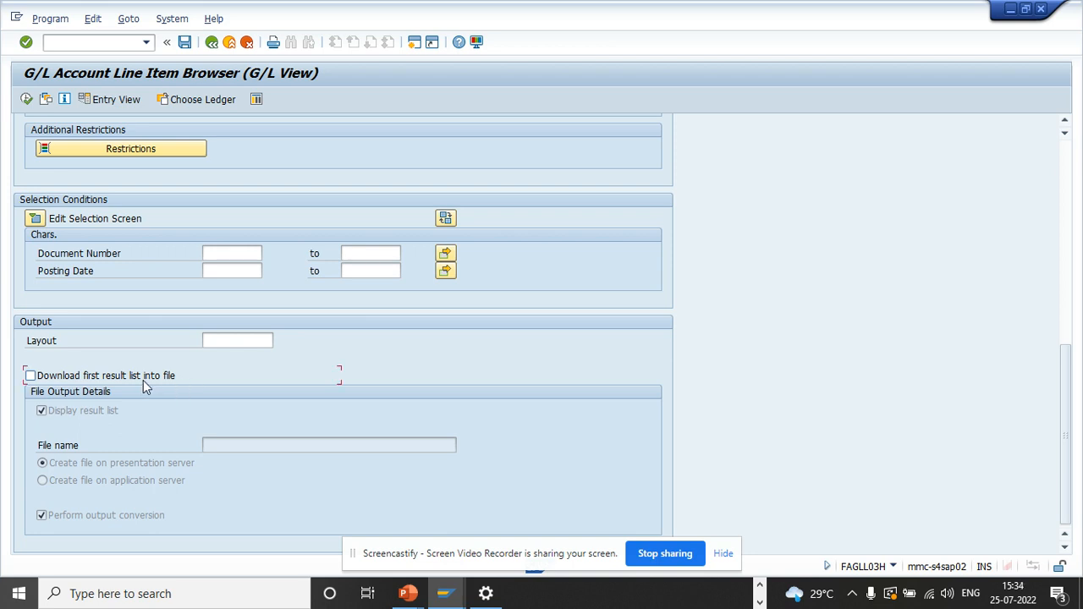
click(30, 376)
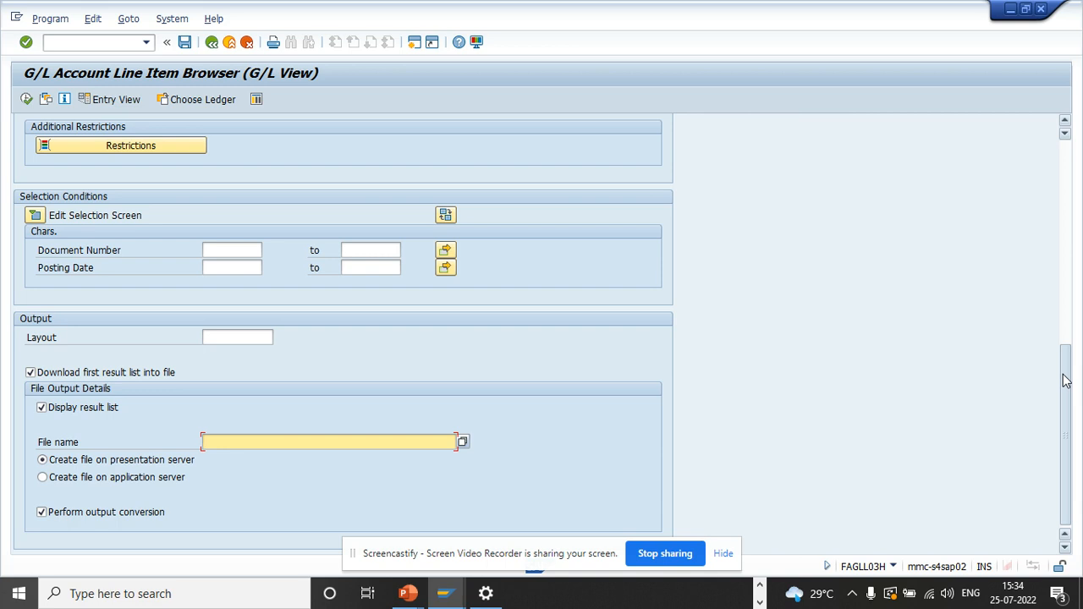
scroll(up, 3)
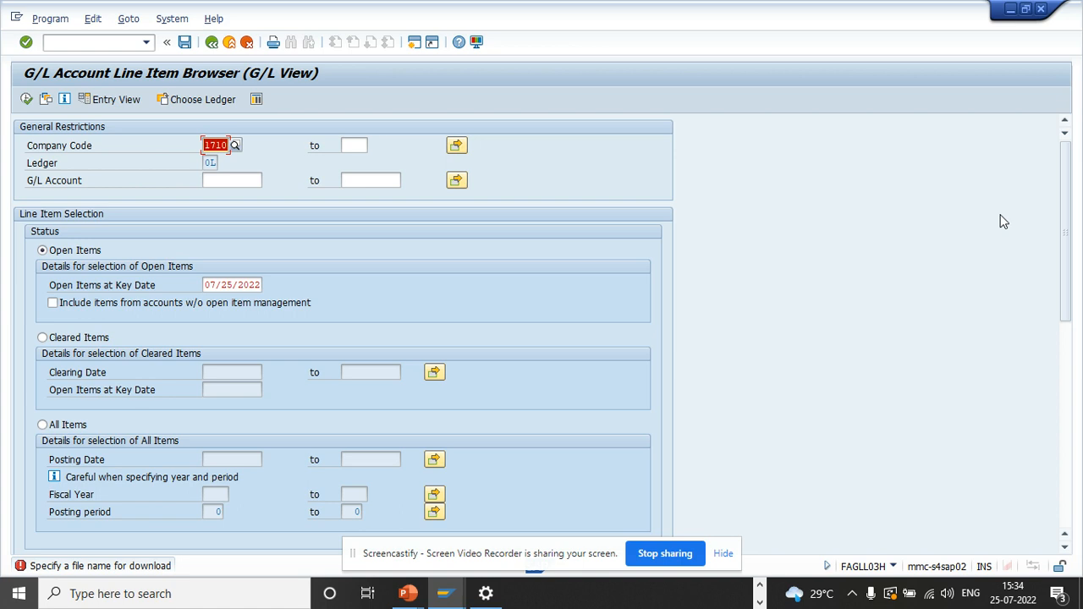
scroll(down, 3)
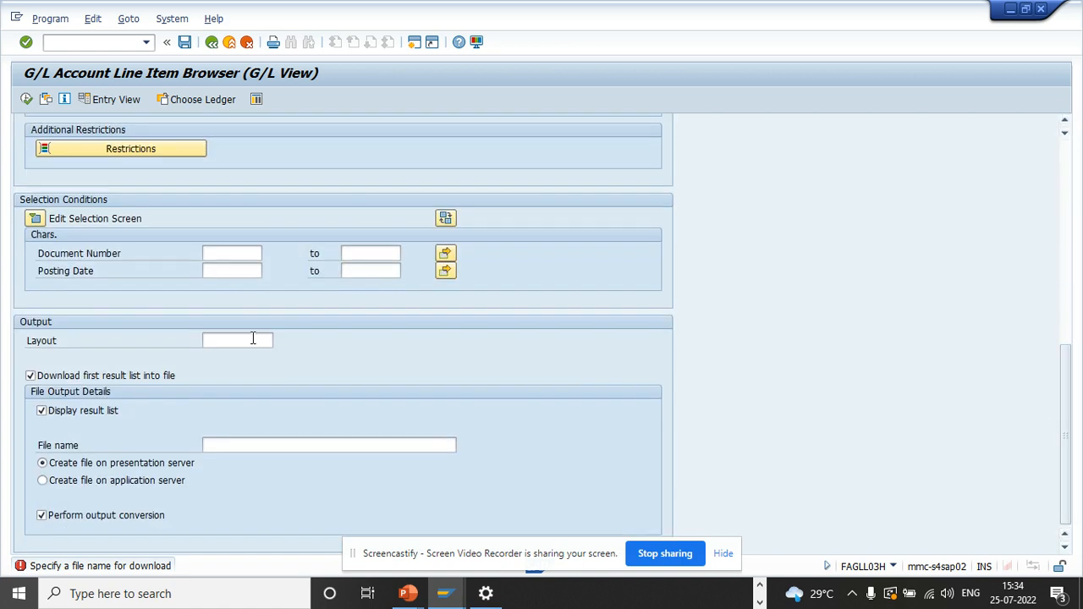
click(30, 376)
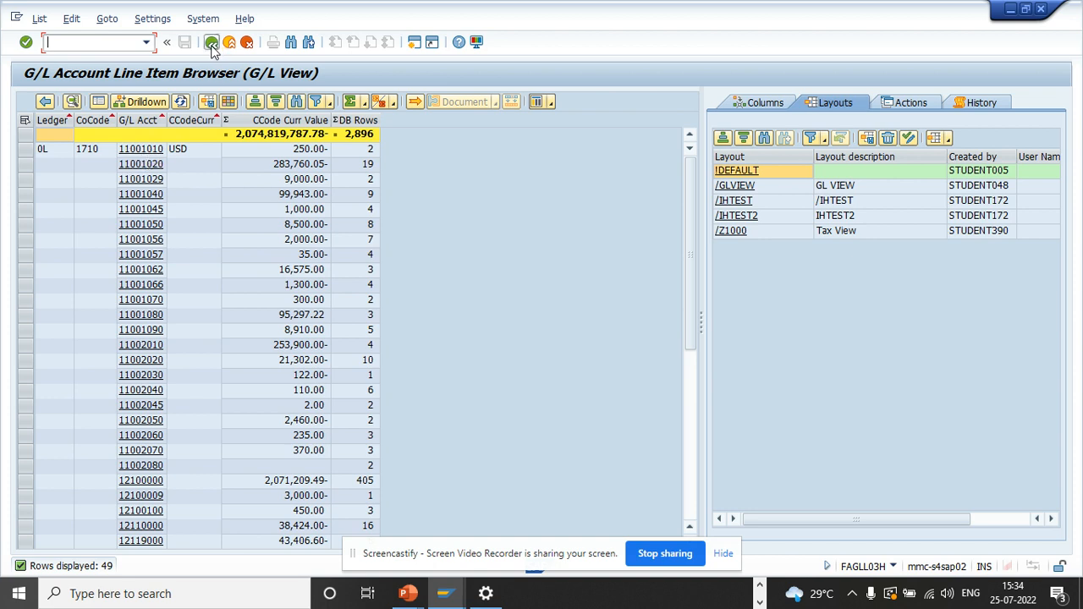
- Leave the 49-account totals list for company code 1710, prompting exit confirmation
click(211, 42)
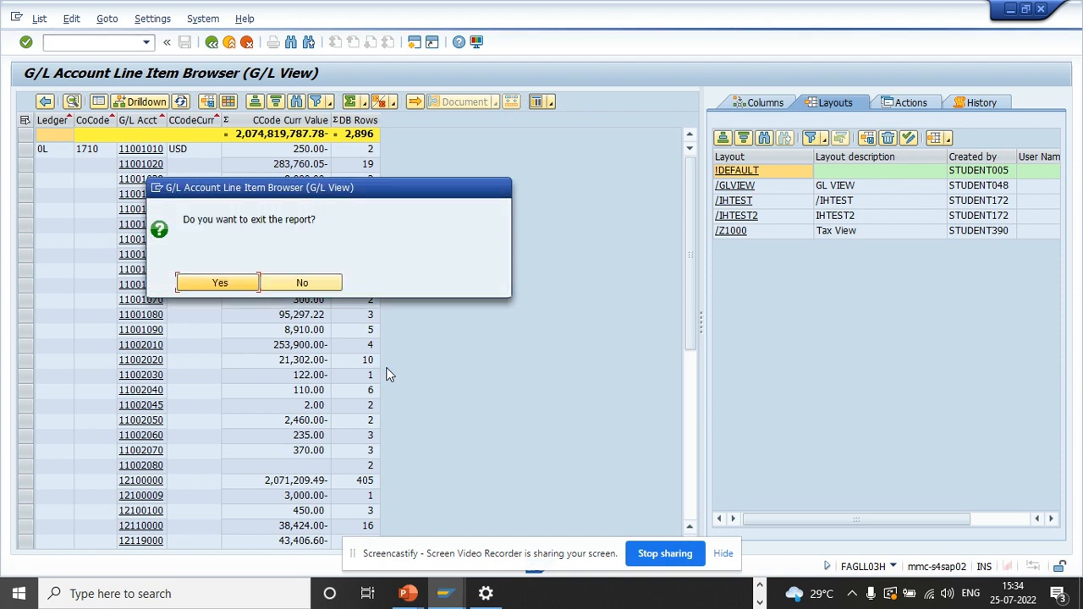
- Confirm exit, enter G/L account 11001010 via the lookup and execute the report
click(220, 281)
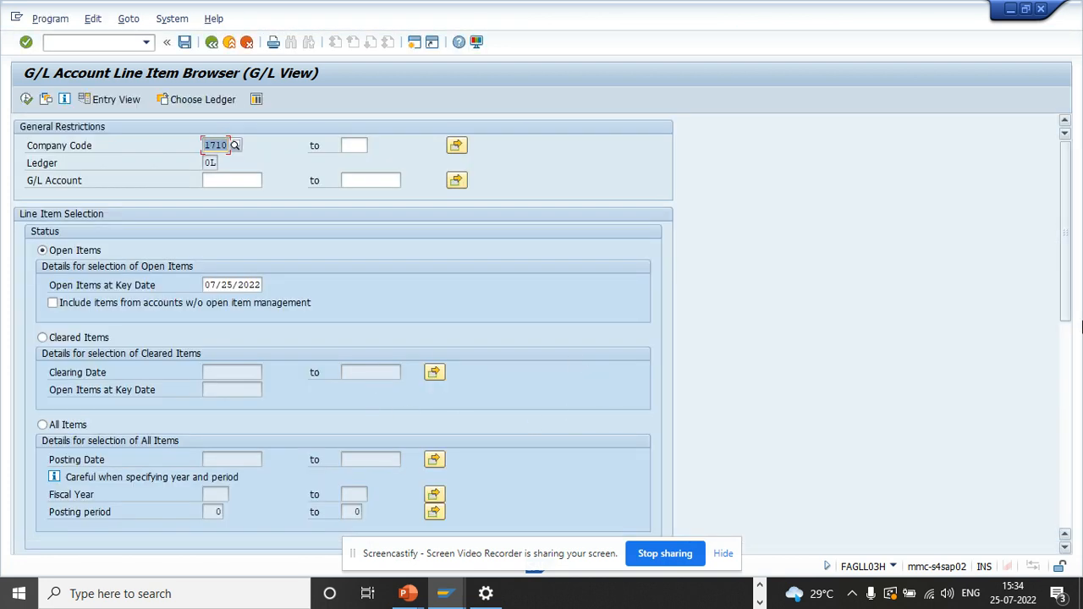
scroll(down, 3)
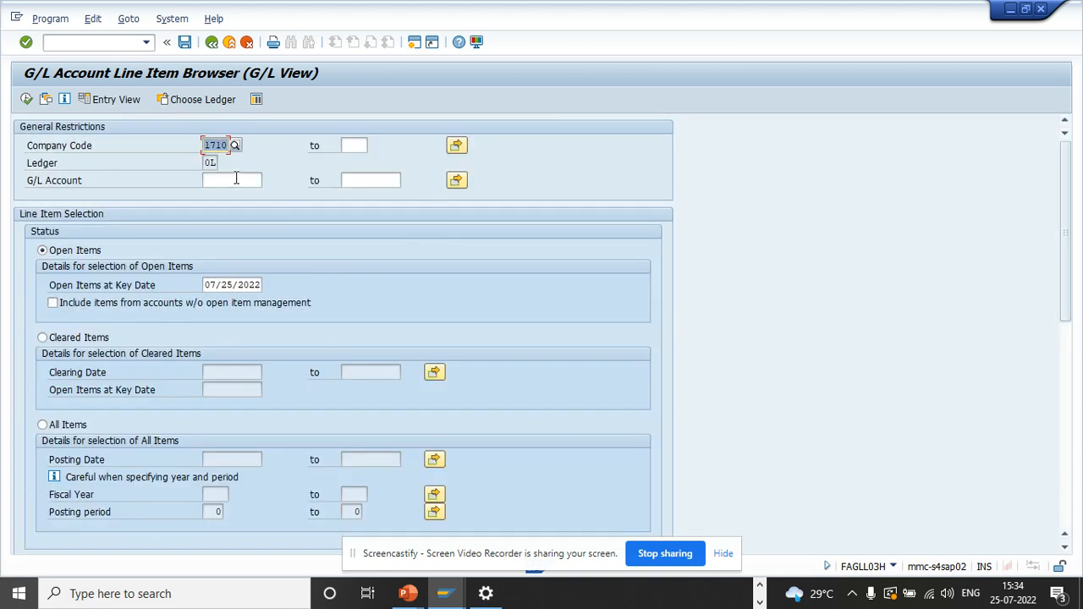
text(100)
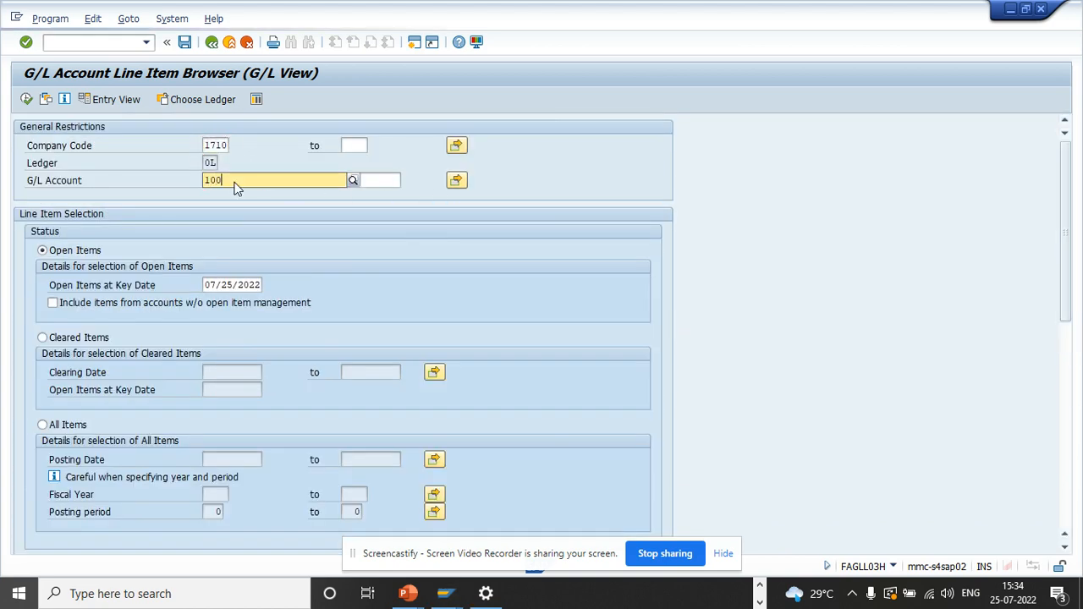
key(Backspace)
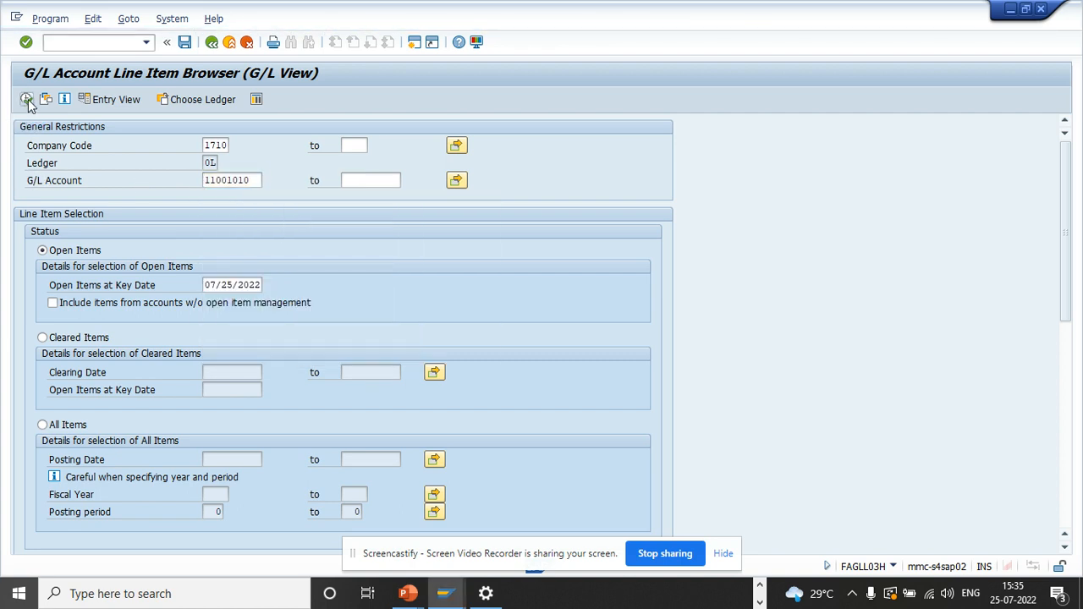
click(27, 98)
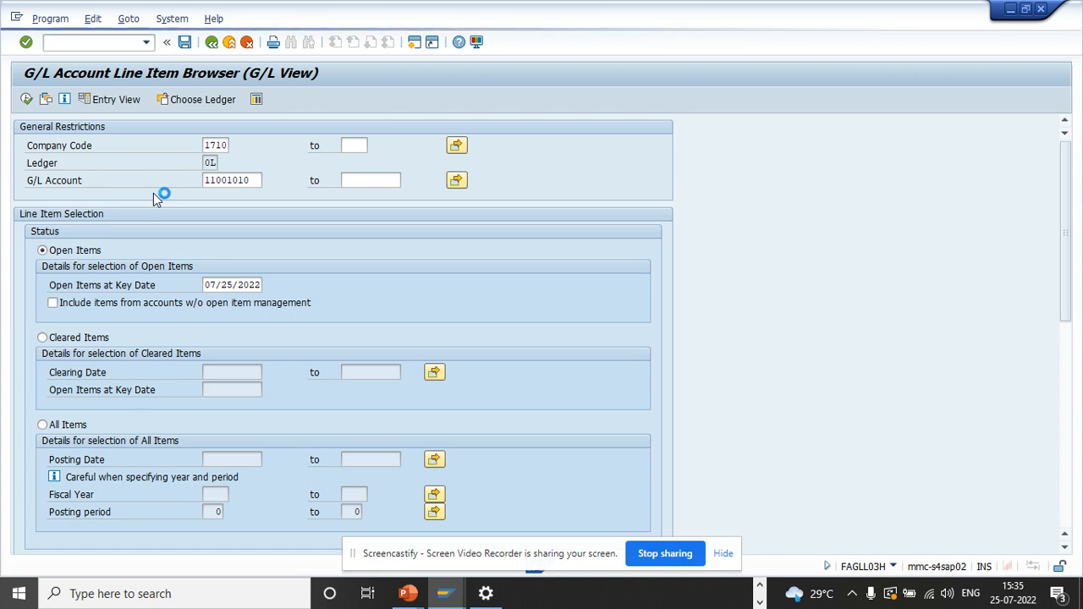
mouse_move(372, 342)
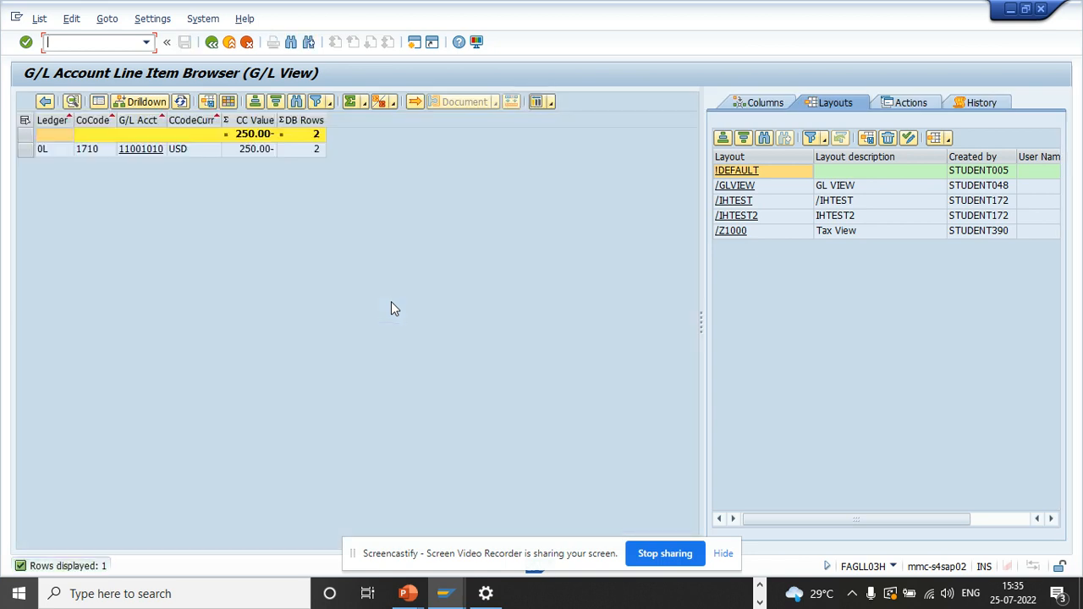
mouse_move(172, 137)
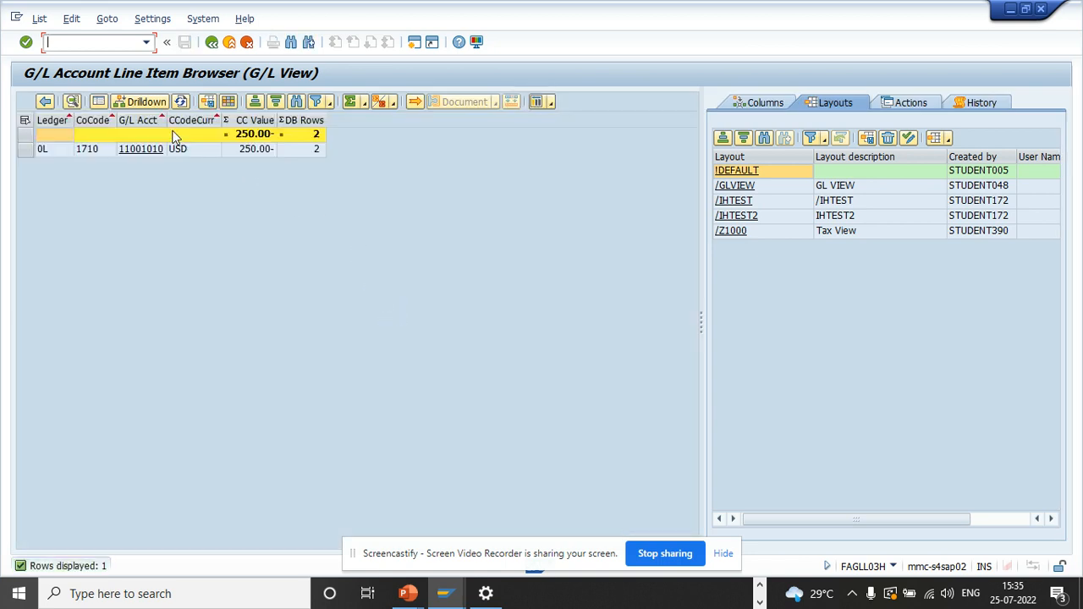
- Select the single totals row for account 11001010 and drill down into its line items
click(148, 101)
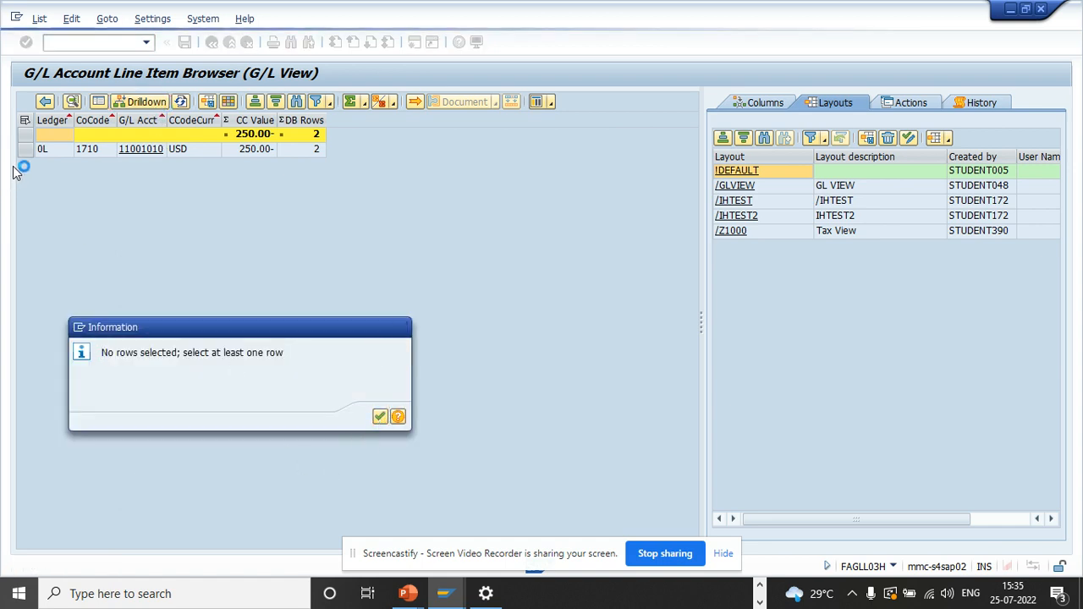
click(379, 416)
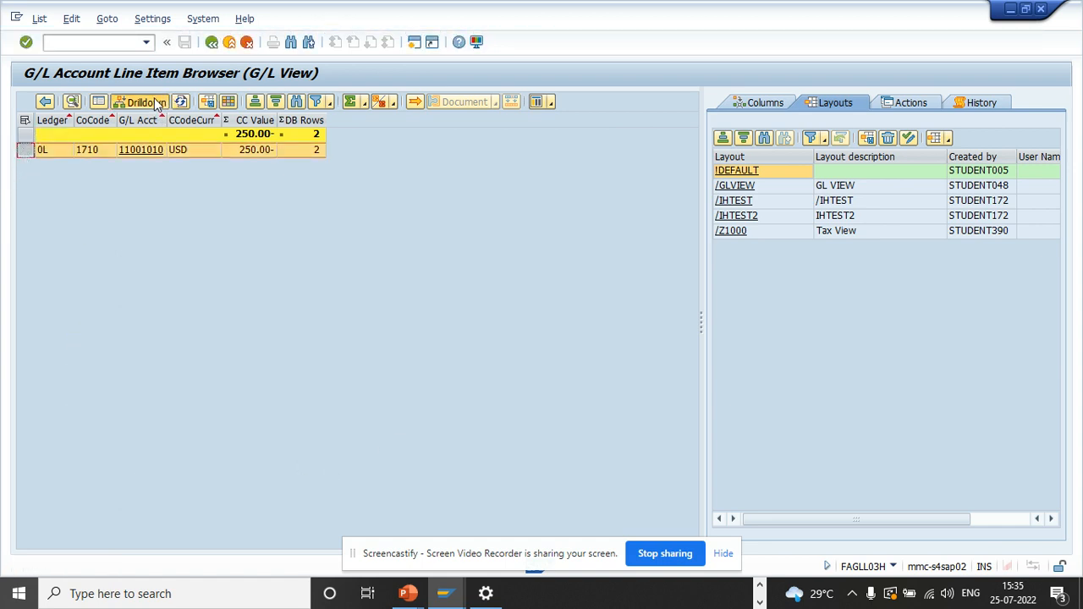
click(140, 101)
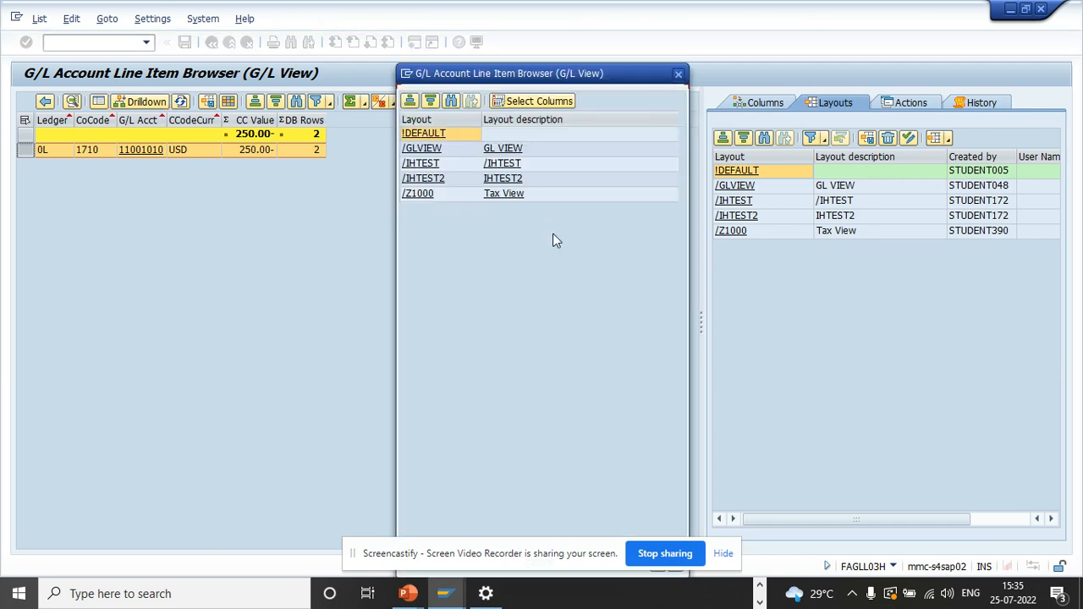
- Apply layout /GLVIEW to show the account's two line items with document numbers
click(503, 149)
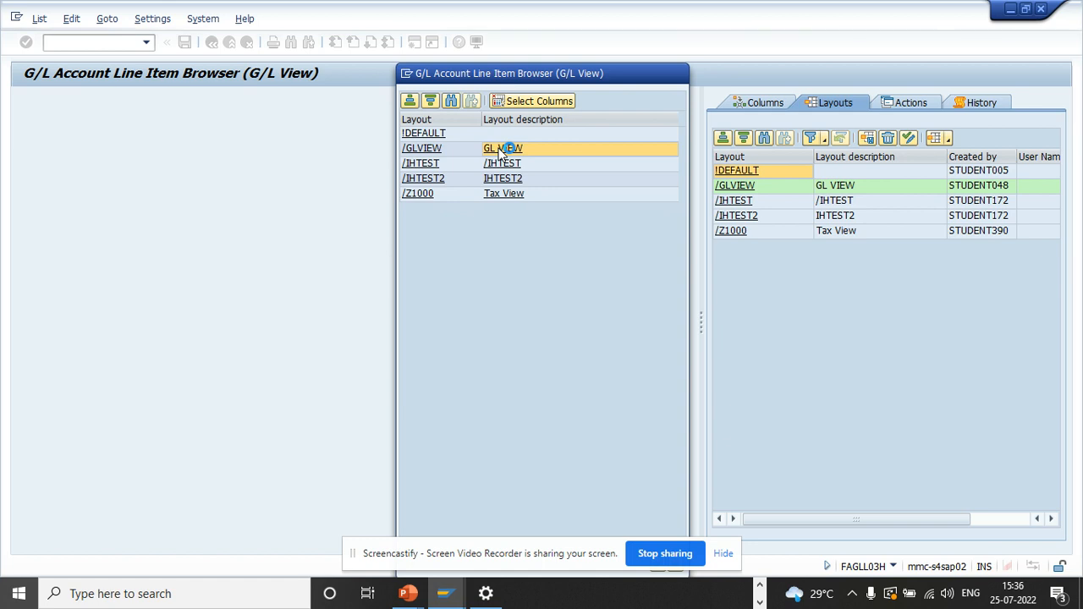
double_click(503, 149)
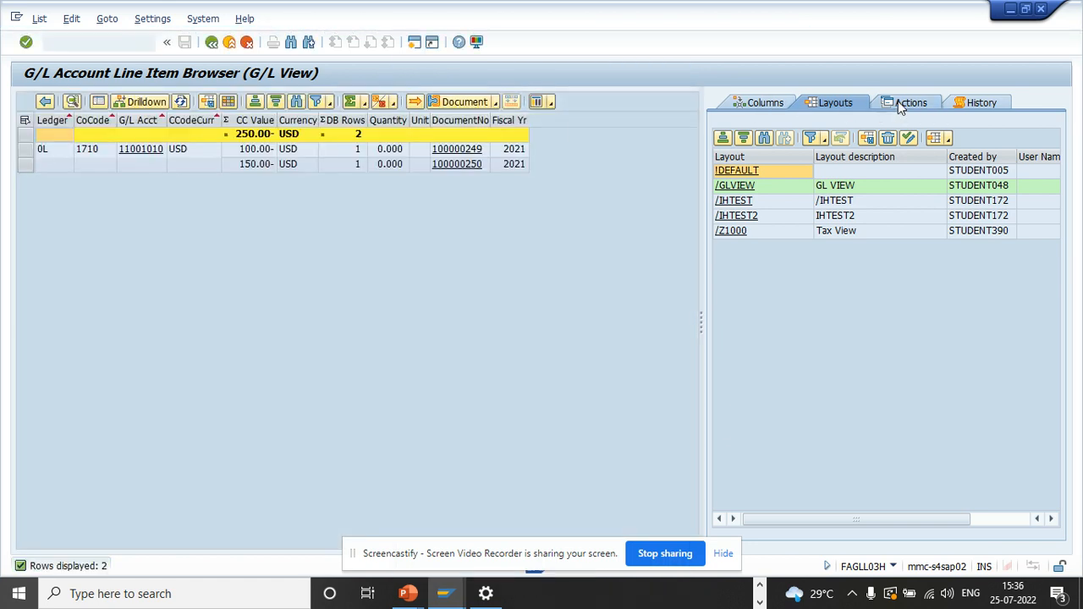
click(908, 103)
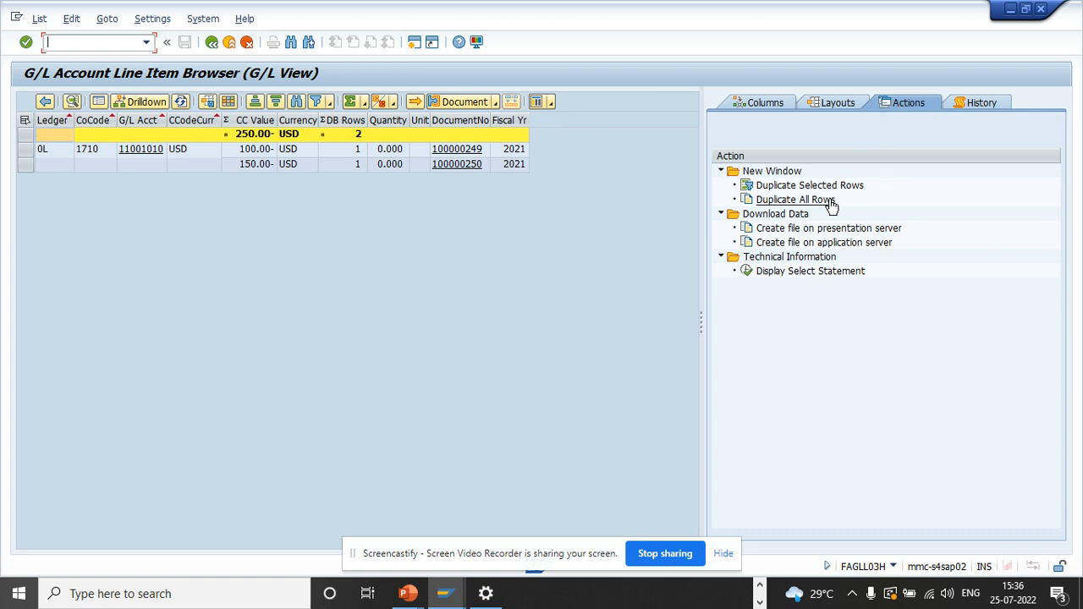
mouse_move(809, 271)
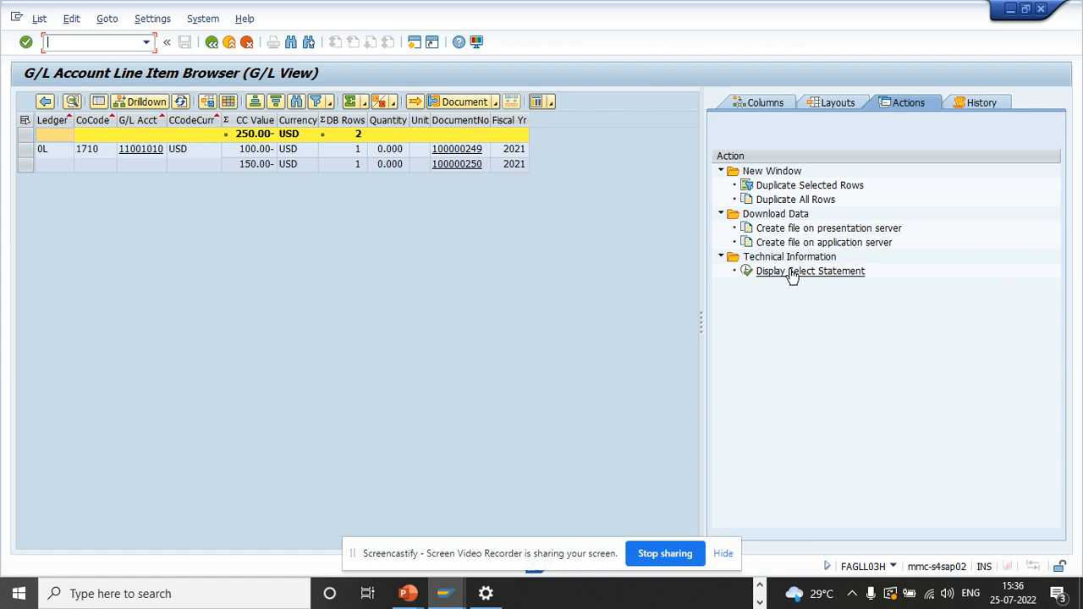
- Display the report's SQL select statement via Technical Information, read it and close it
click(809, 271)
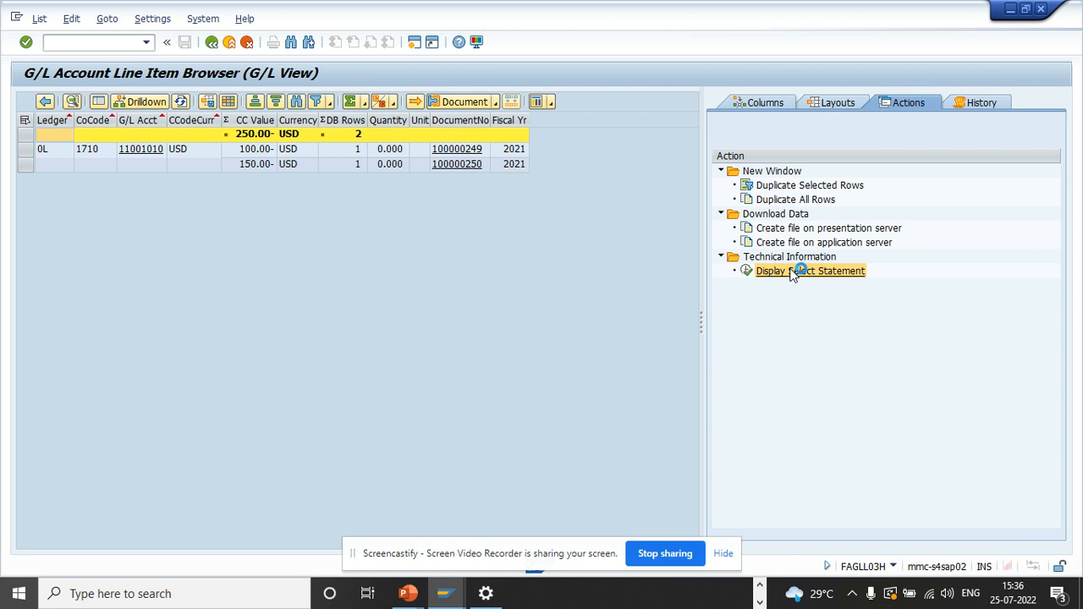
click(809, 270)
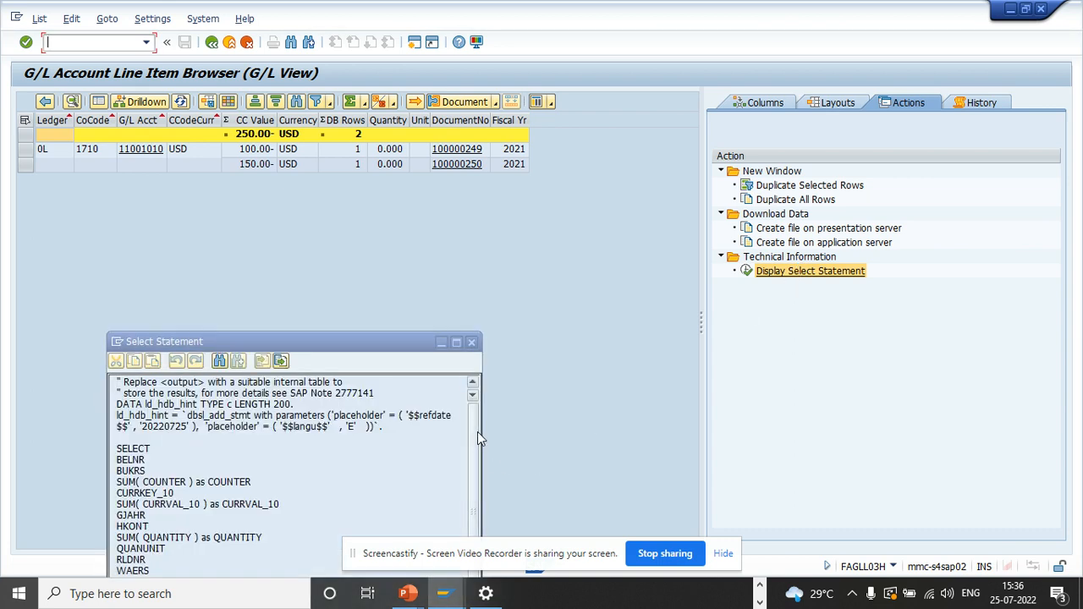
scroll(down, 3)
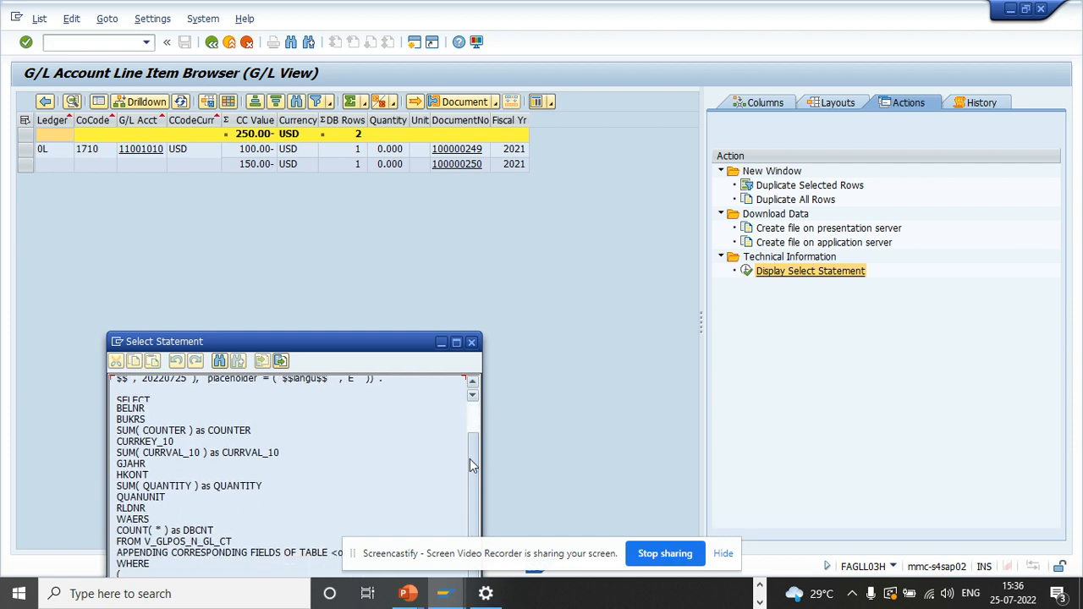
scroll(down, 3)
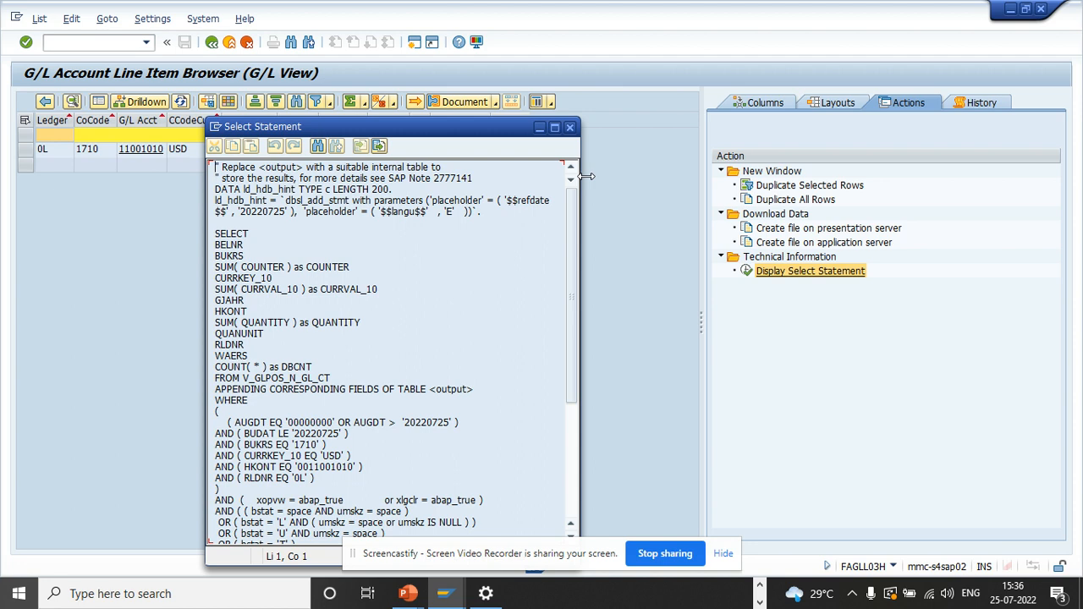
mouse_move(566, 254)
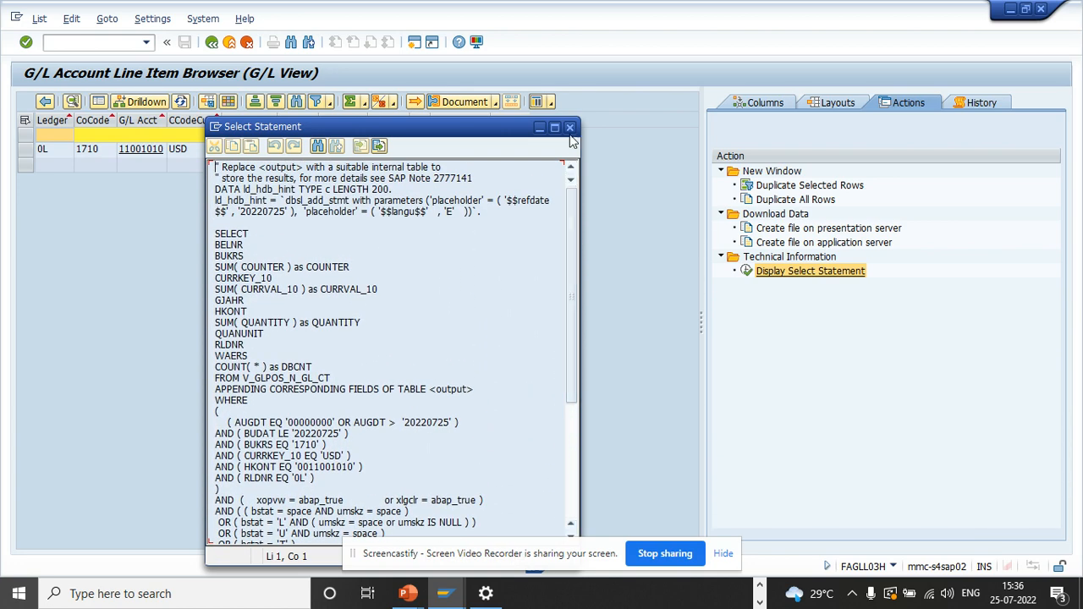
click(571, 127)
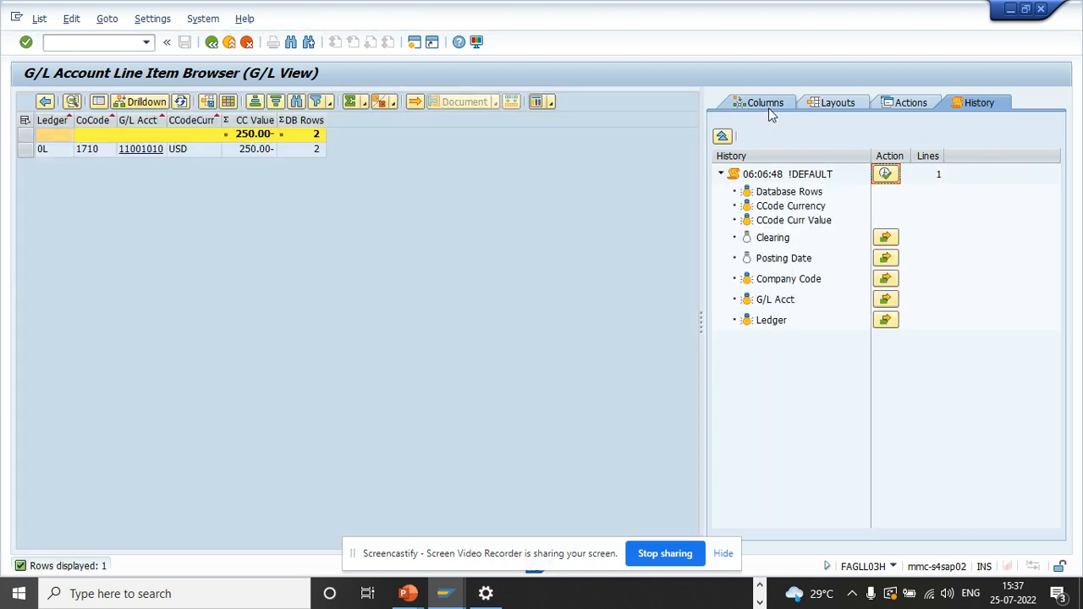
- Make the Invest.ID and Calculate Tax fields visible as columns in the line item list
click(765, 103)
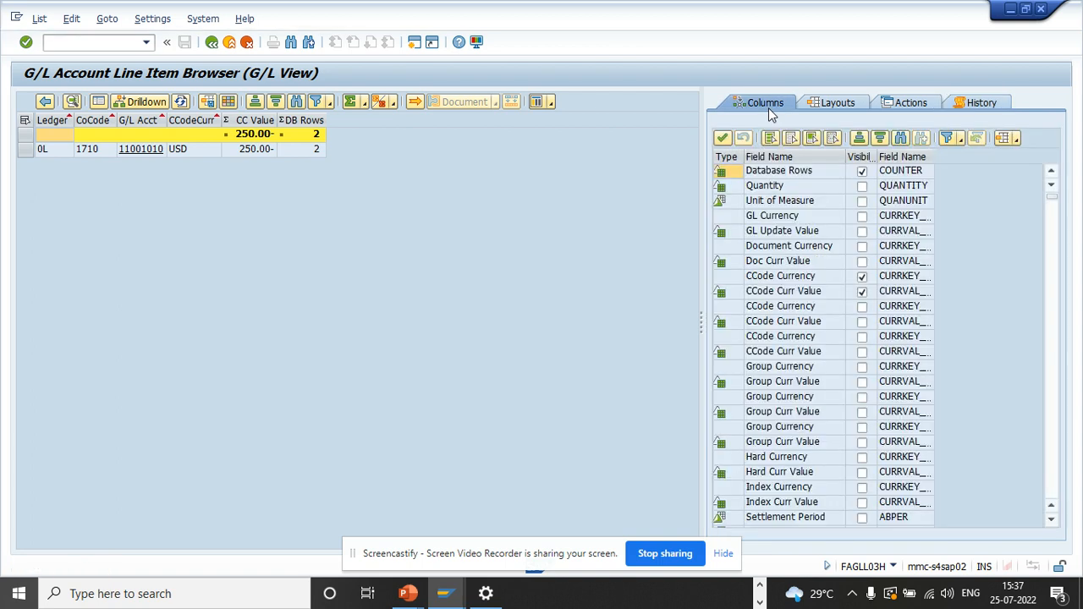
mouse_move(227, 102)
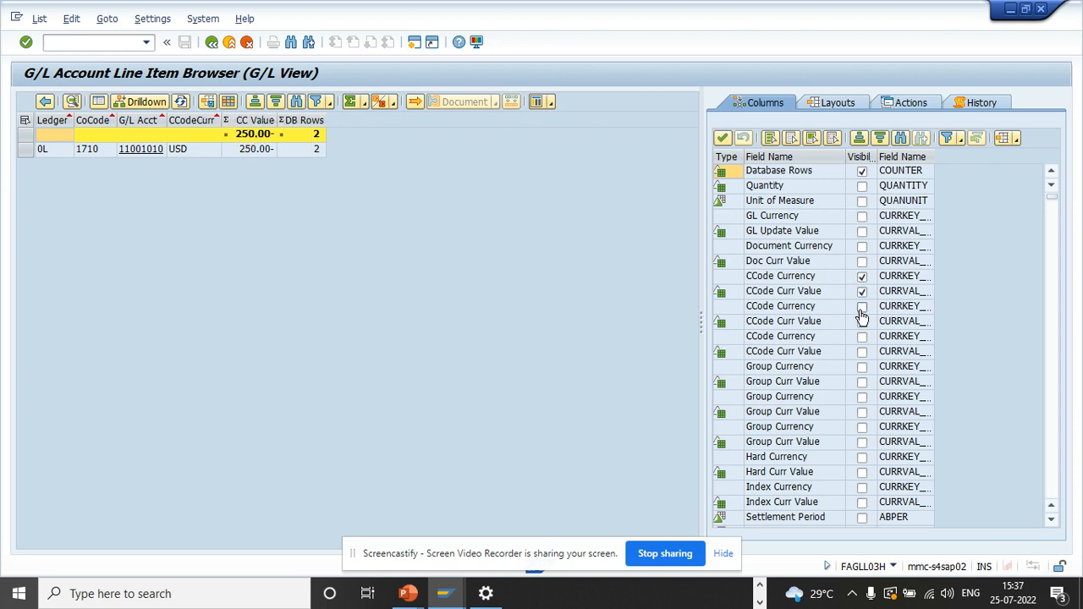
mouse_move(860, 375)
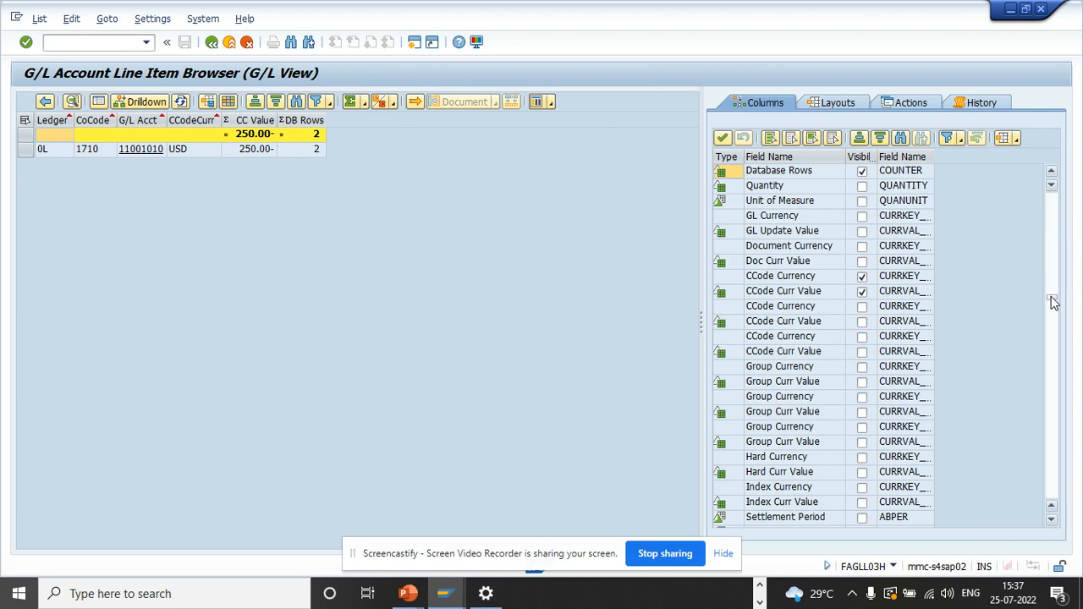
scroll(down, 3)
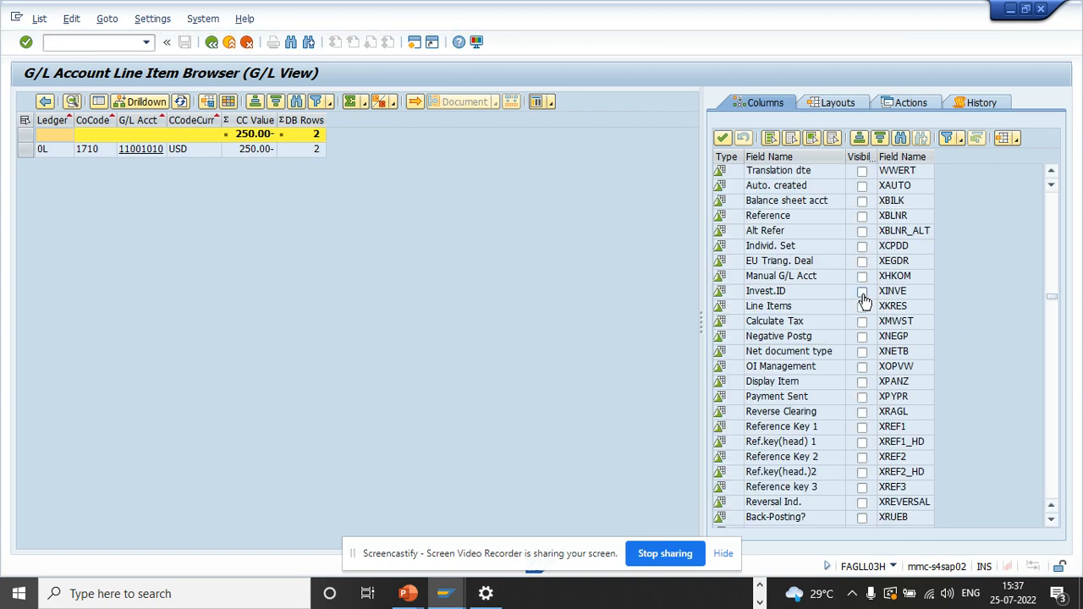
click(861, 291)
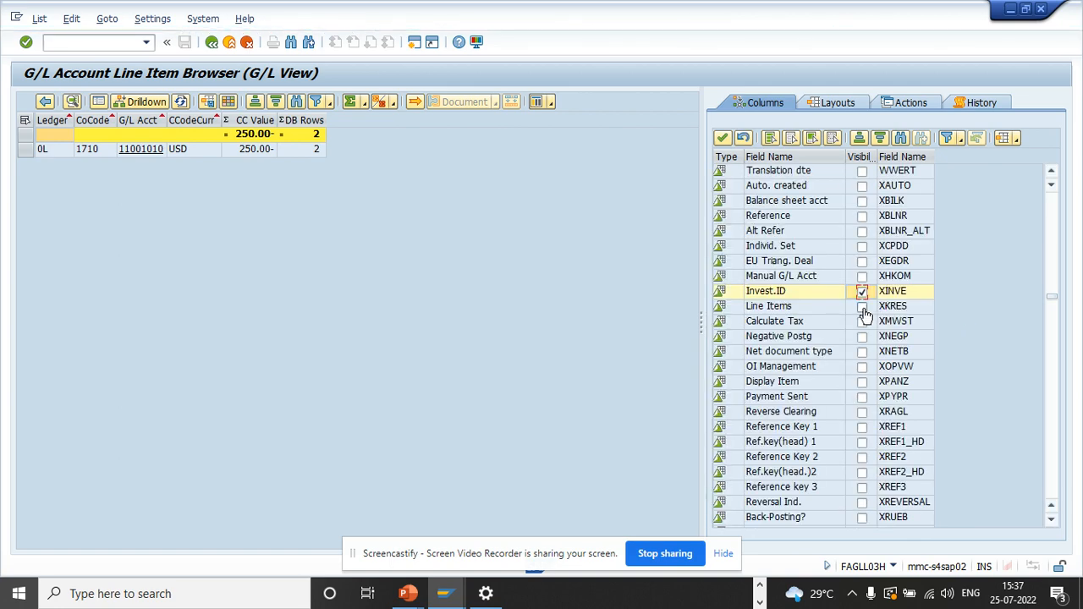
click(862, 322)
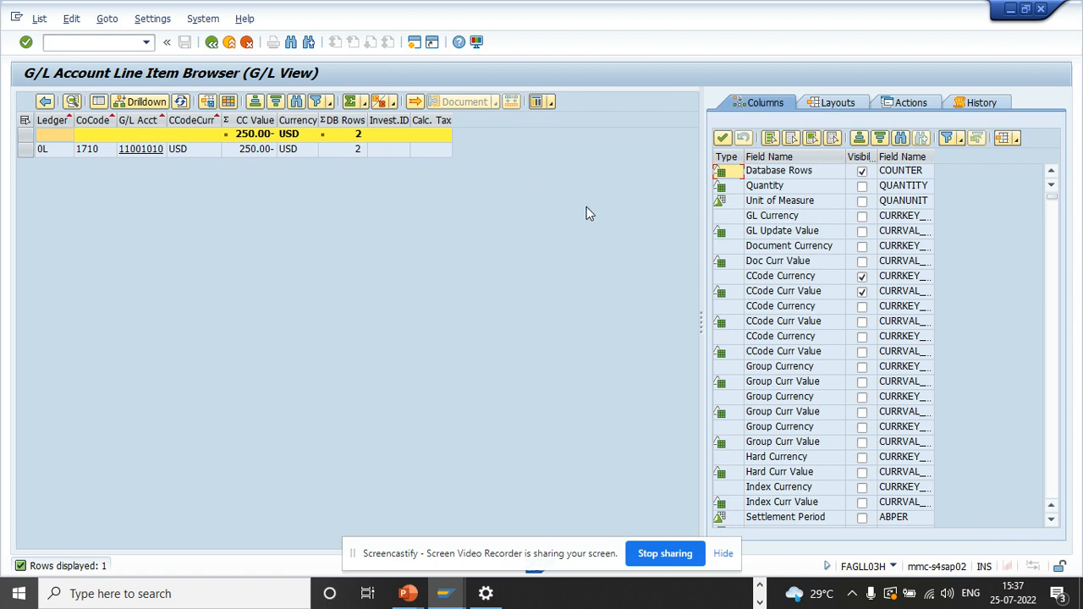
mouse_move(1063, 264)
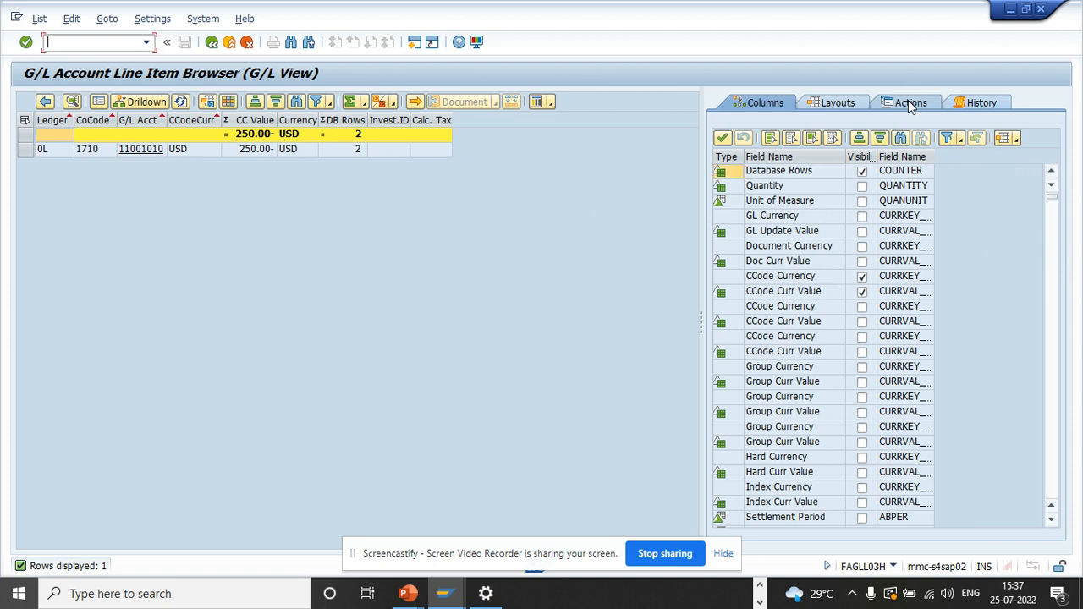
- Run the New Window > Duplicate All Rows action to copy the line items into a new session
click(908, 104)
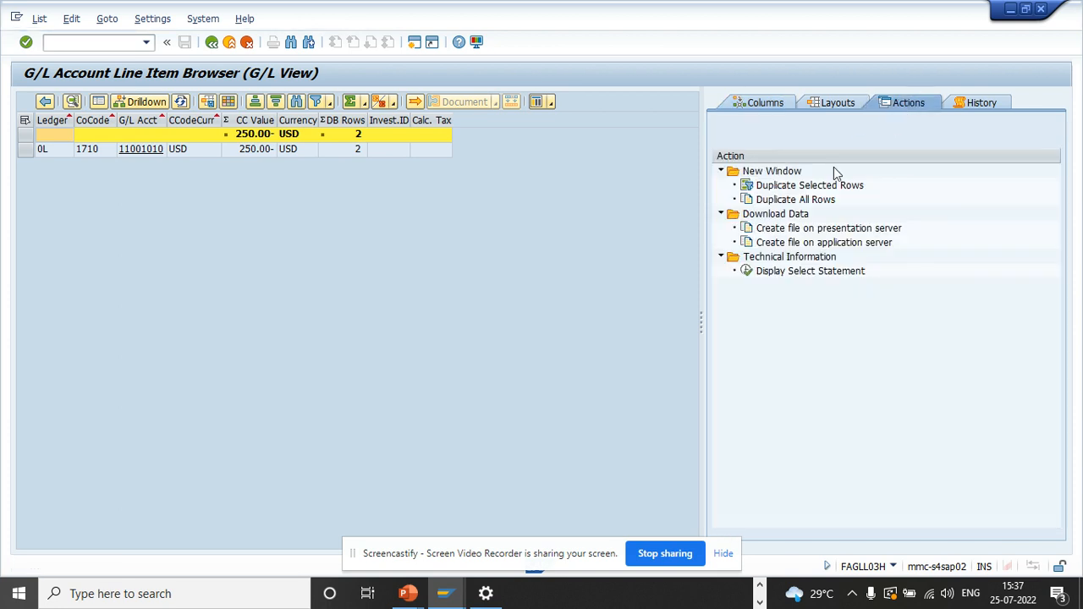
mouse_move(796, 200)
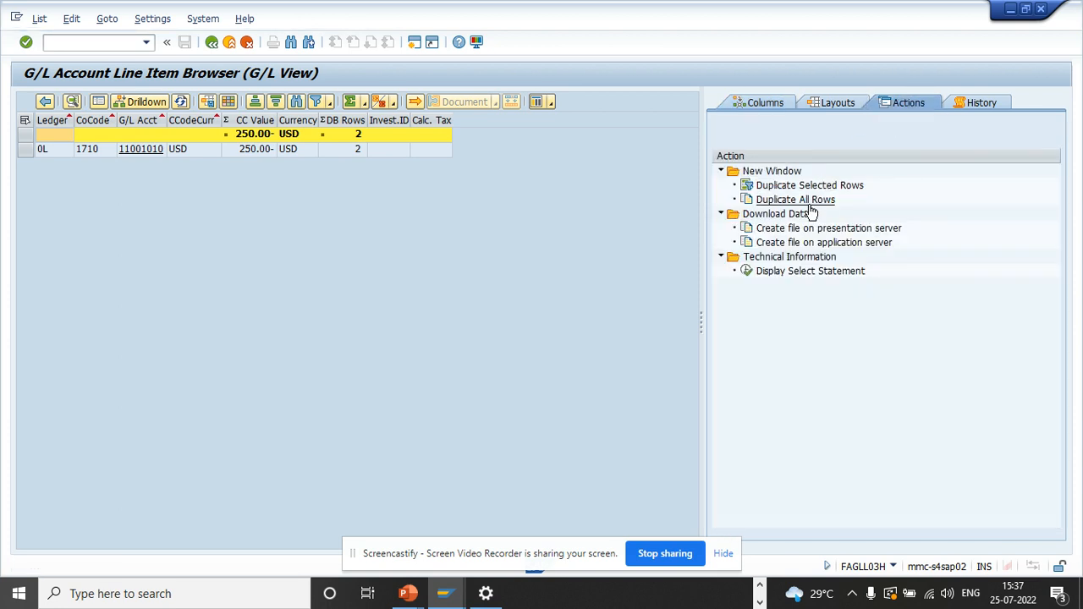
click(796, 199)
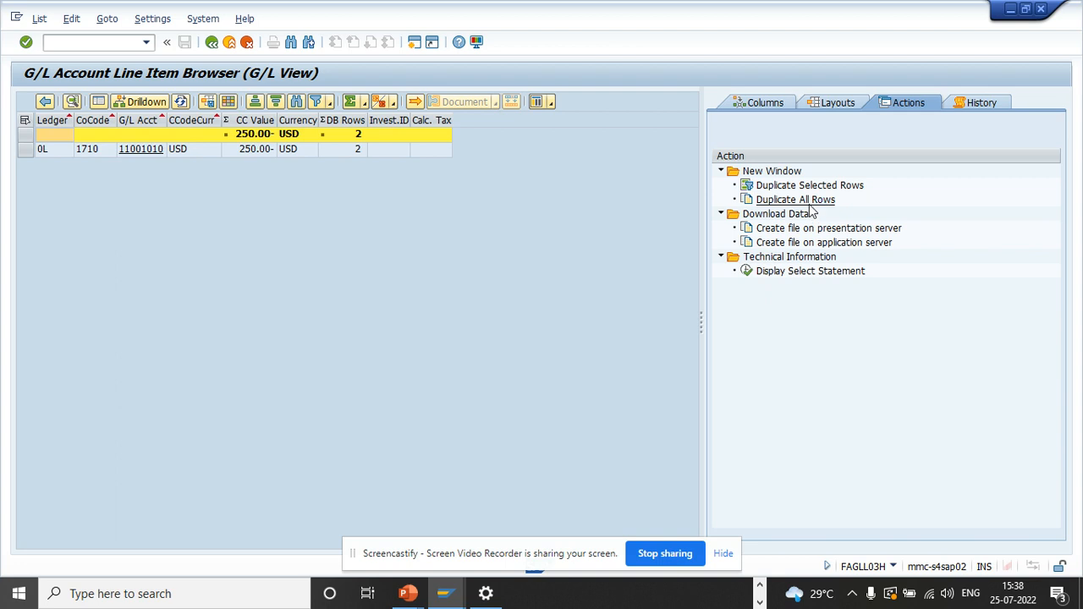
click(795, 199)
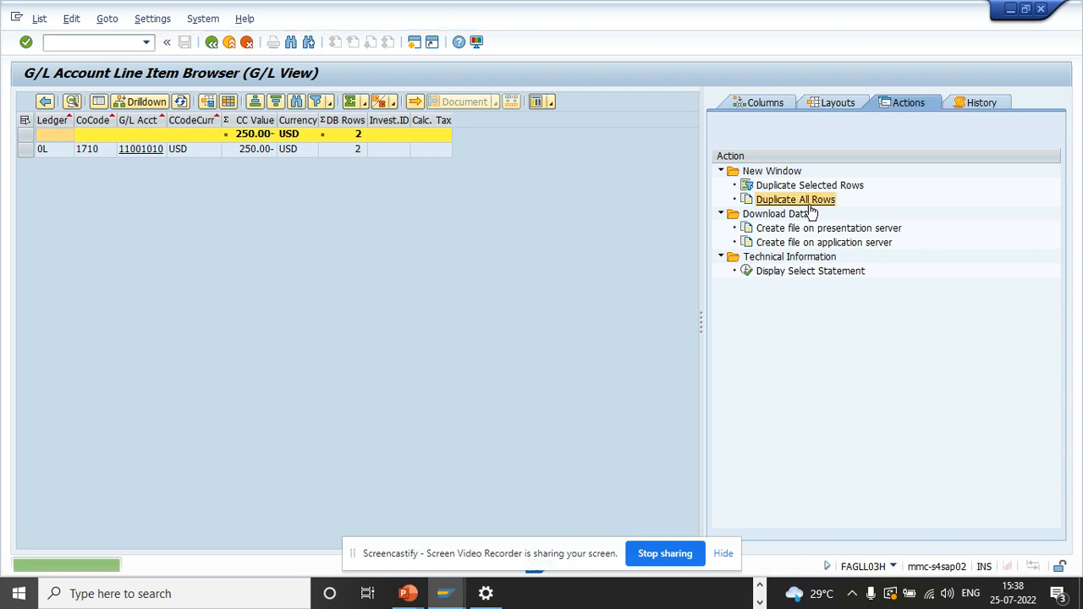
click(796, 200)
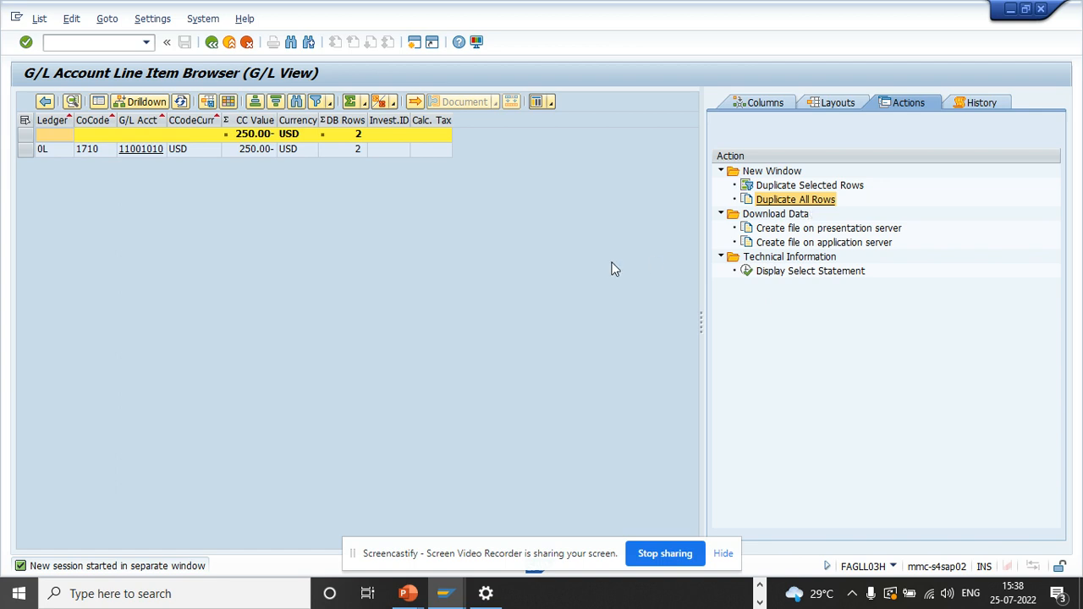
mouse_move(558, 281)
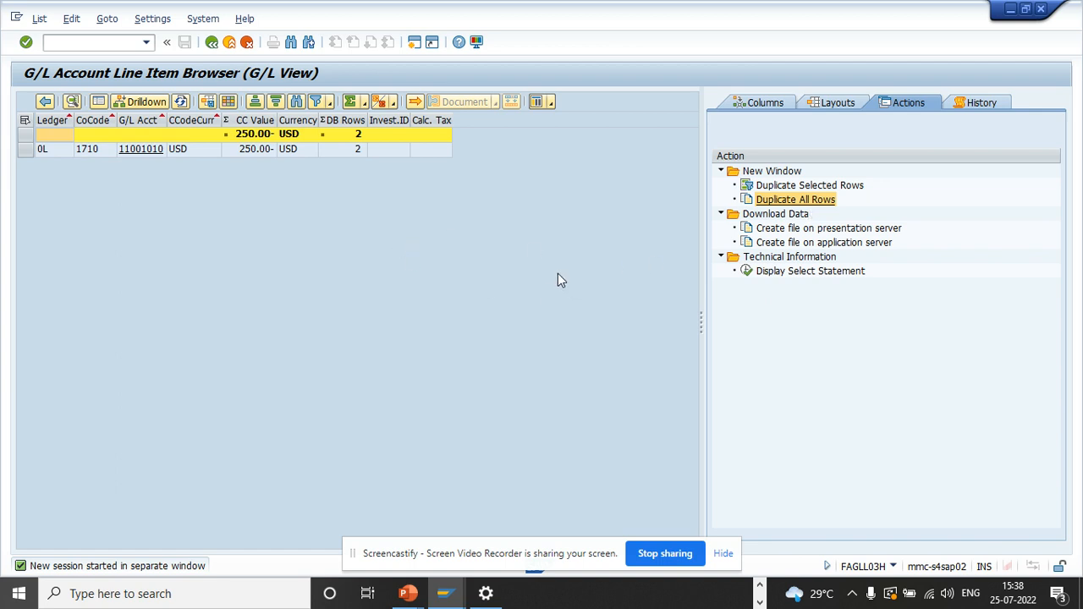
mouse_move(254, 125)
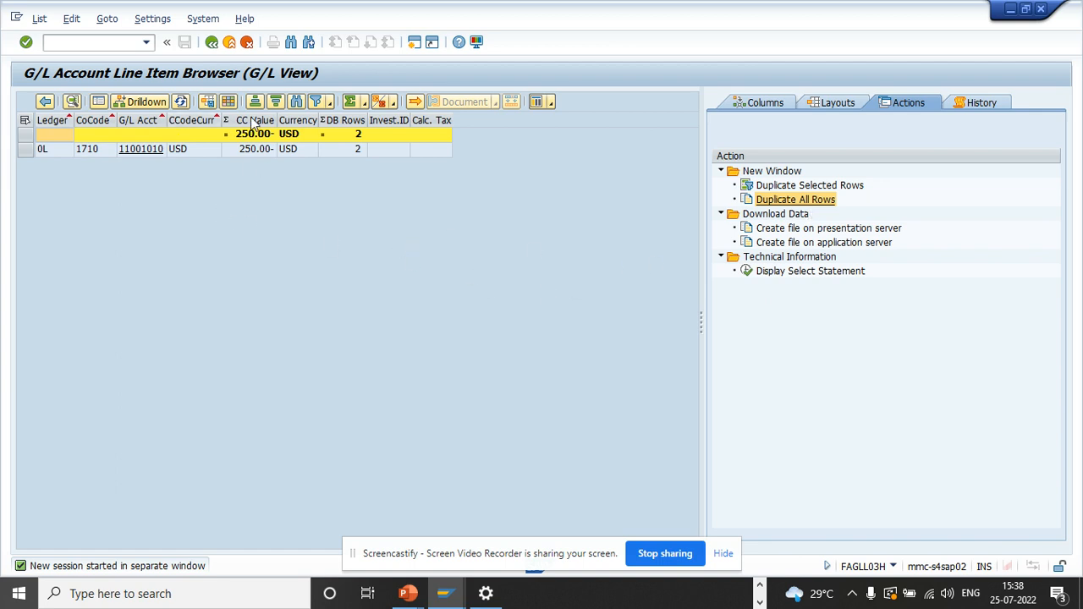
mouse_move(248, 167)
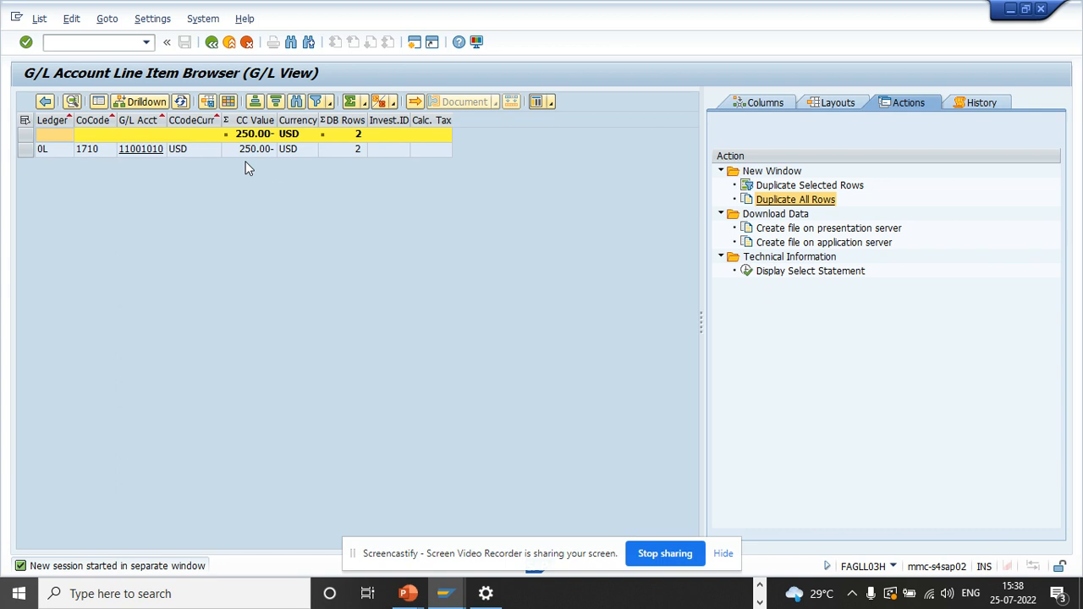
mouse_move(687, 308)
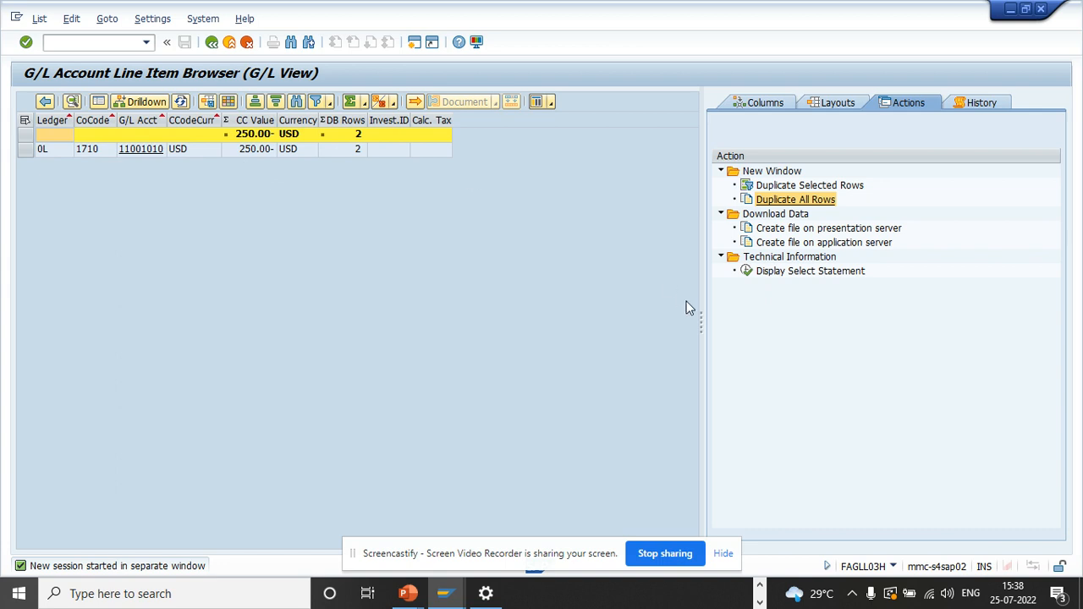
mouse_move(464, 298)
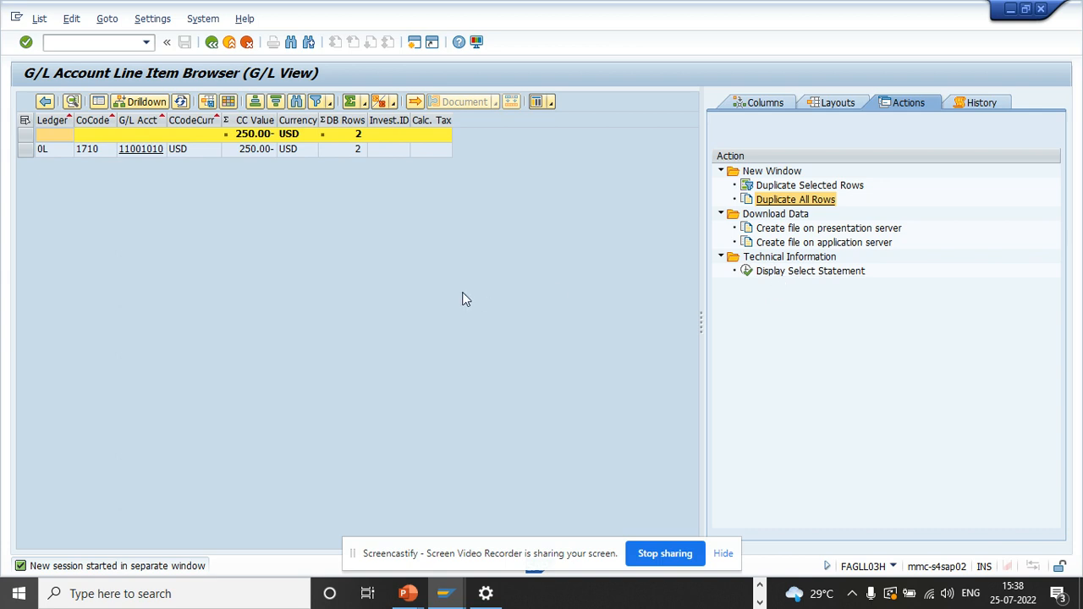
mouse_move(403, 294)
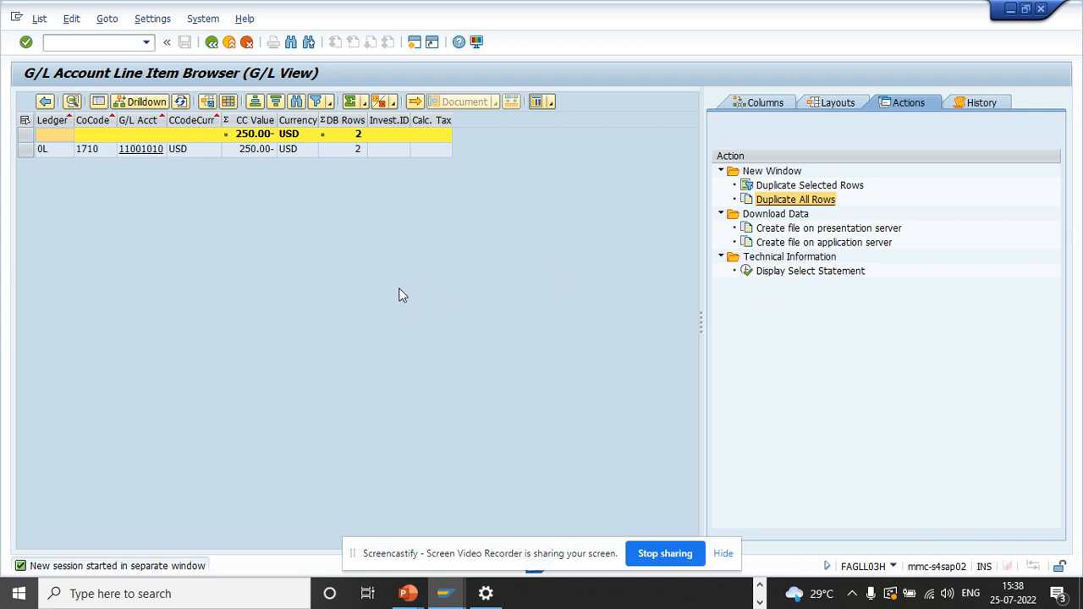
mouse_move(415, 102)
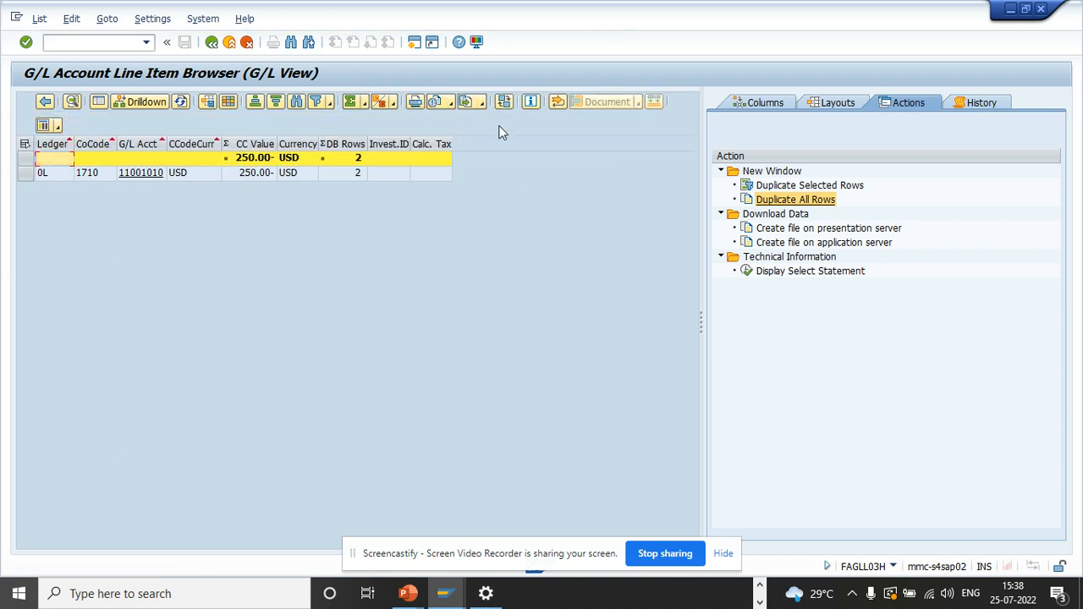
- Switch to the duplicated session window and return to the original one
click(796, 200)
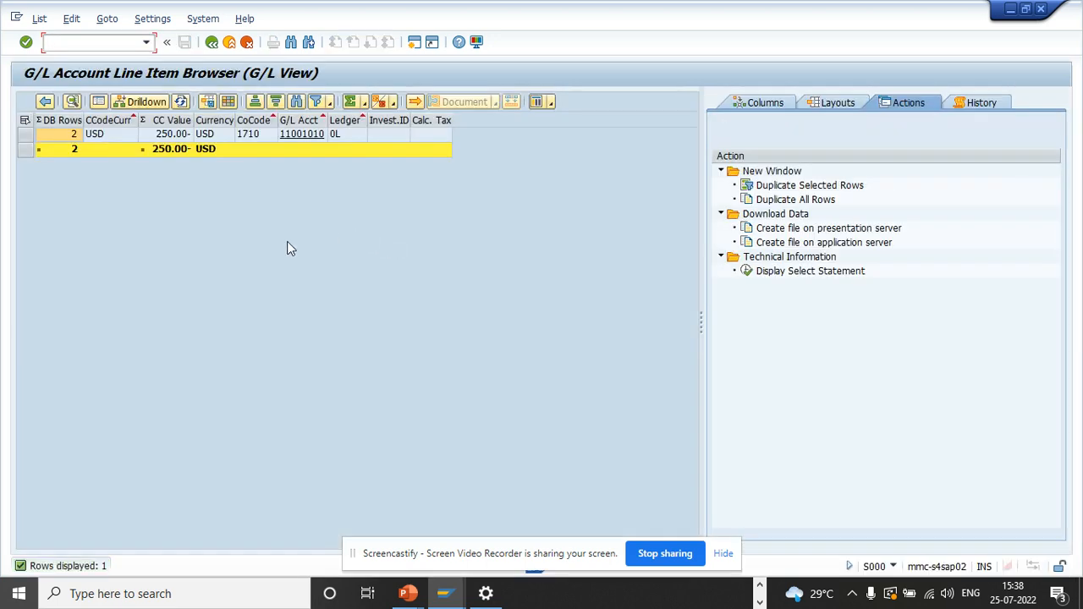
click(796, 199)
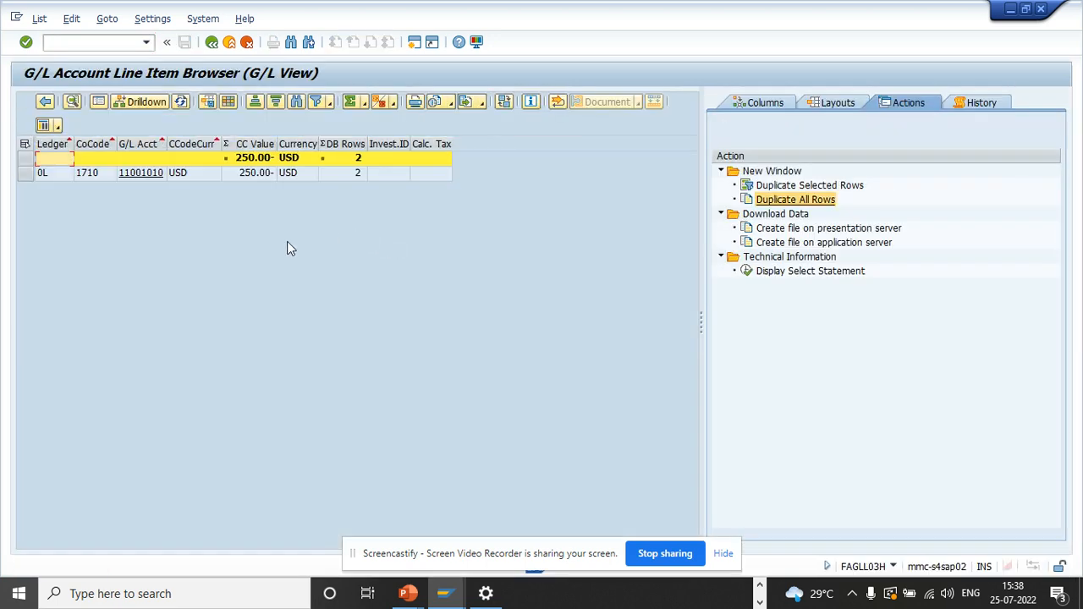
mouse_move(495, 189)
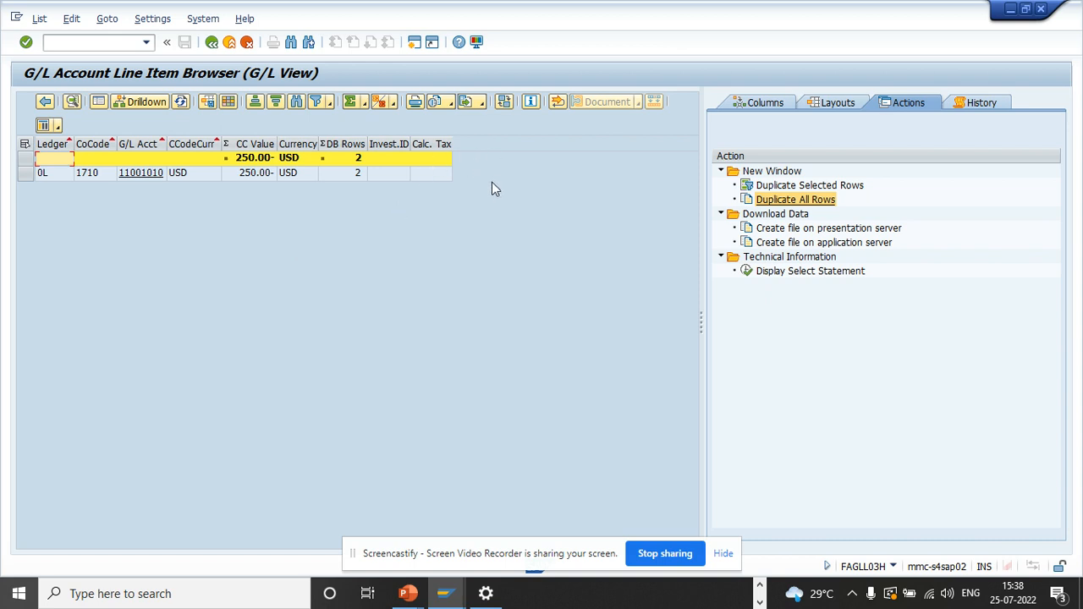
mouse_move(660, 528)
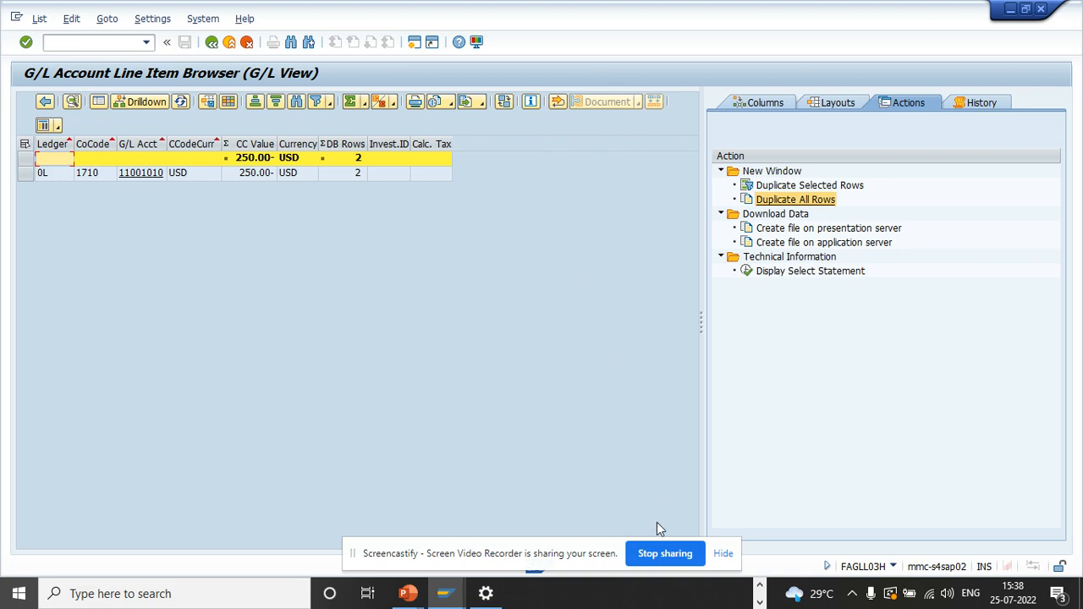